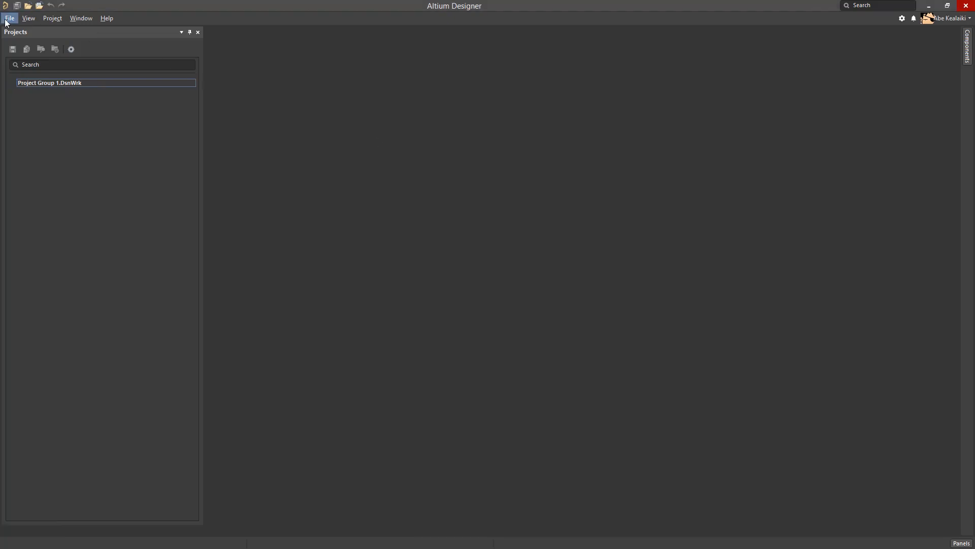
# - Launch the Import Wizard and choose OrCAD Designs and Libraries Files as the import type
pyautogui.click(9, 18)
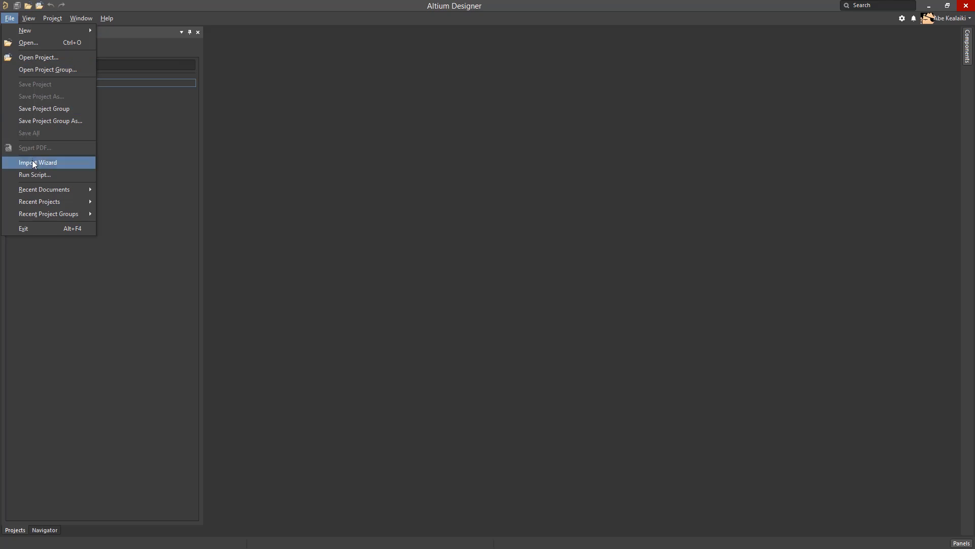
pyautogui.click(37, 162)
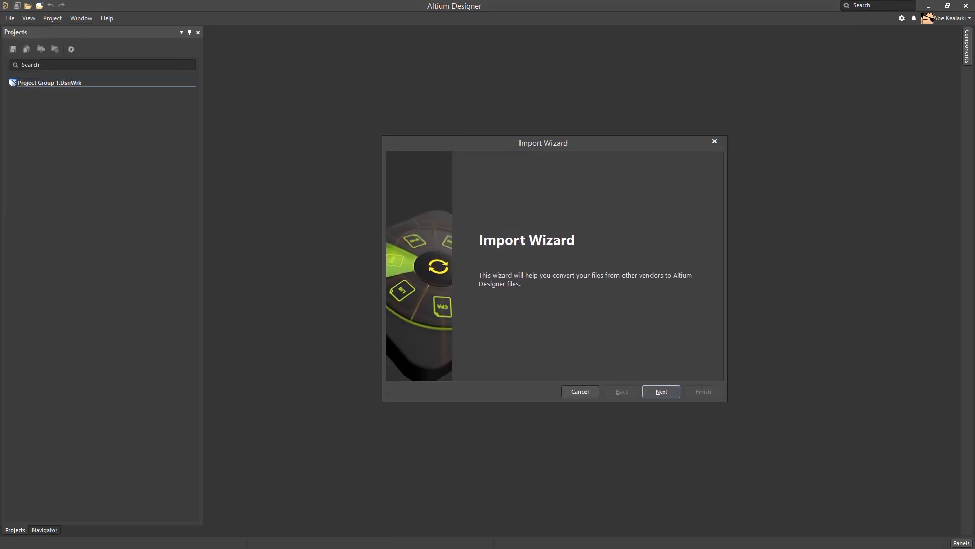
pyautogui.moveTo(536, 150)
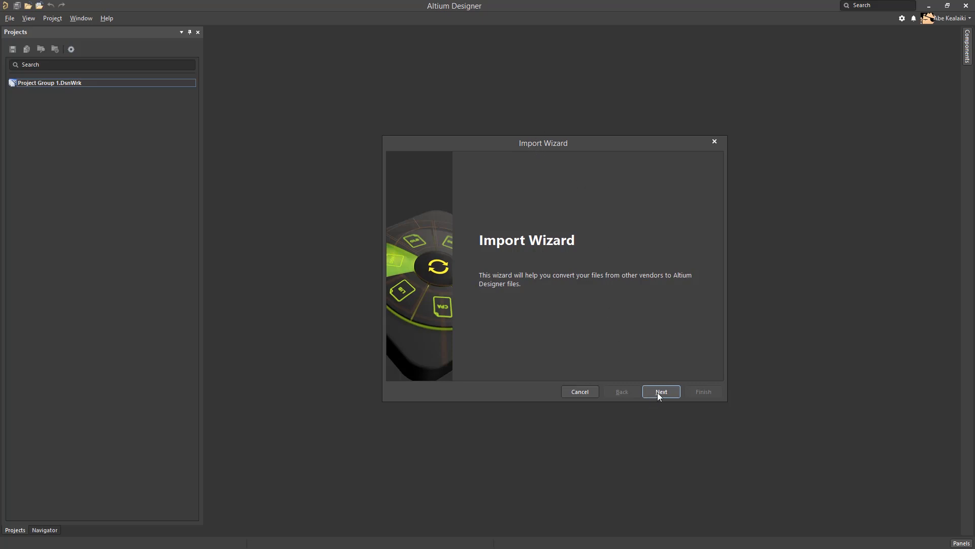
pyautogui.click(660, 392)
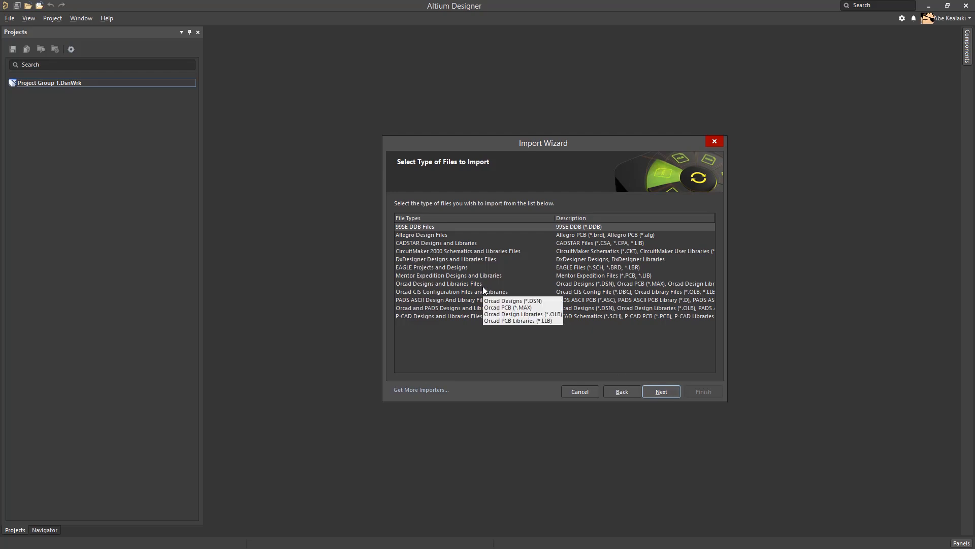
pyautogui.click(438, 283)
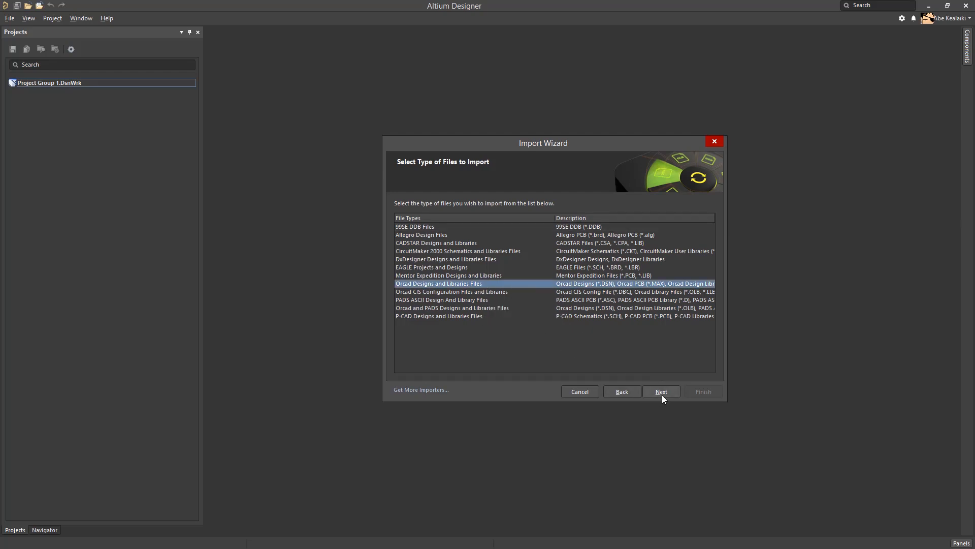
pyautogui.click(660, 391)
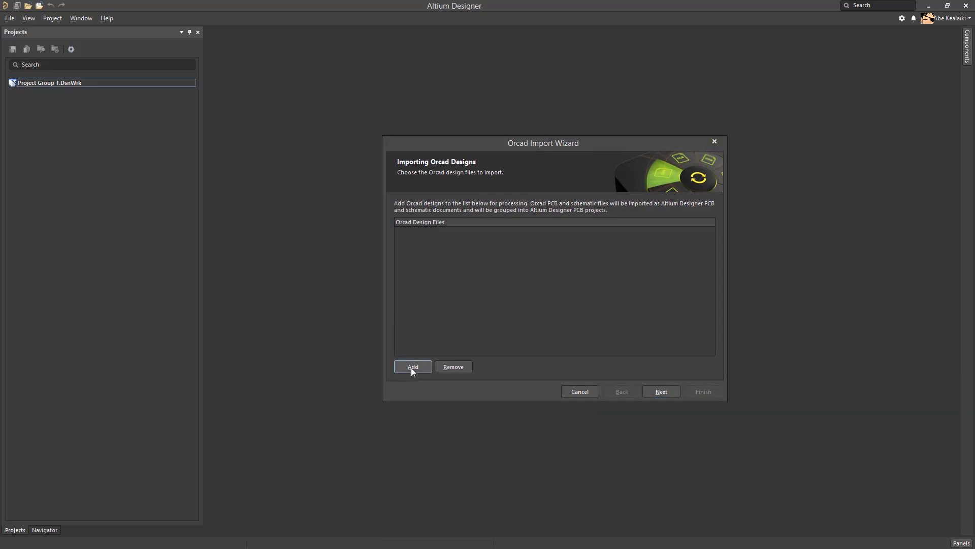
# - Add BEAGLEBONEBLK_C.DSN from the Desktop to the design list and continue to library files
pyautogui.click(413, 366)
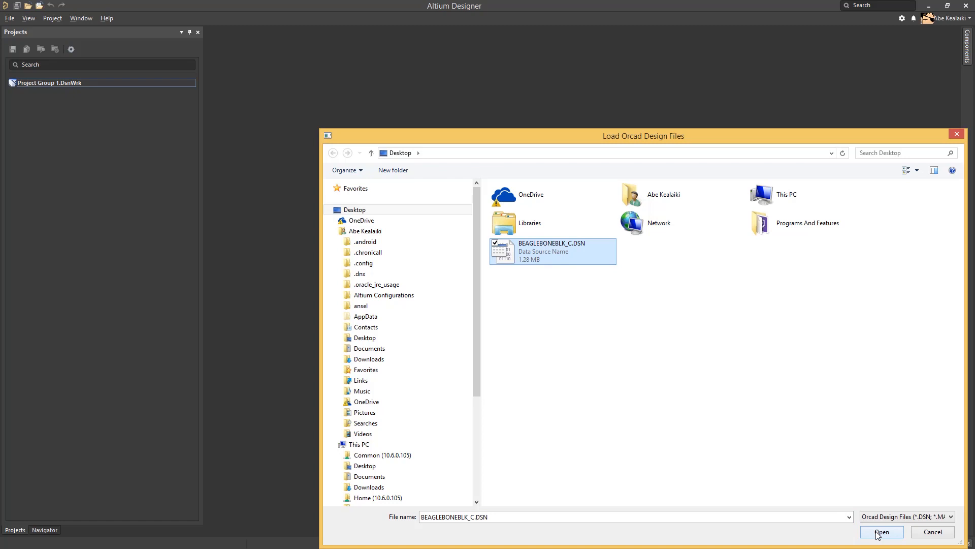
pyautogui.click(882, 532)
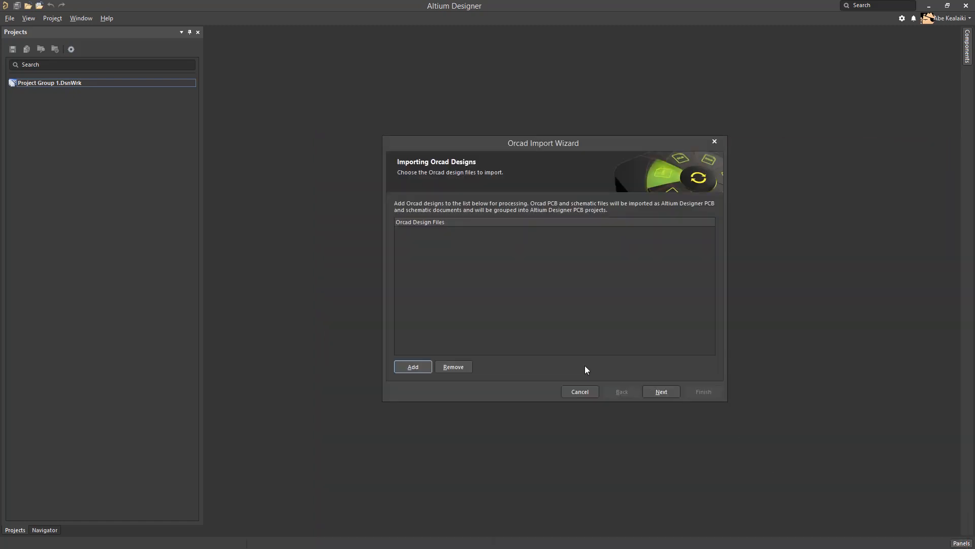
pyautogui.moveTo(444, 262)
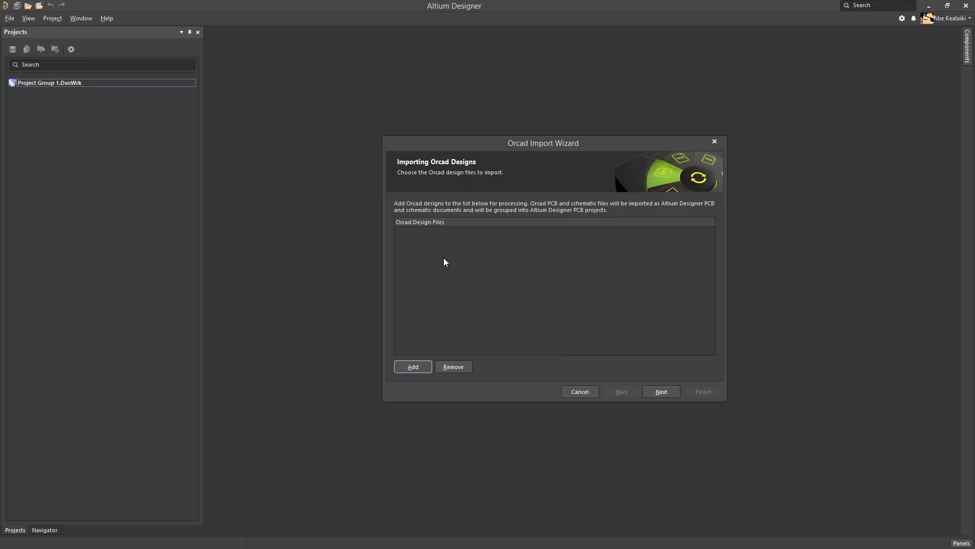
pyautogui.click(412, 366)
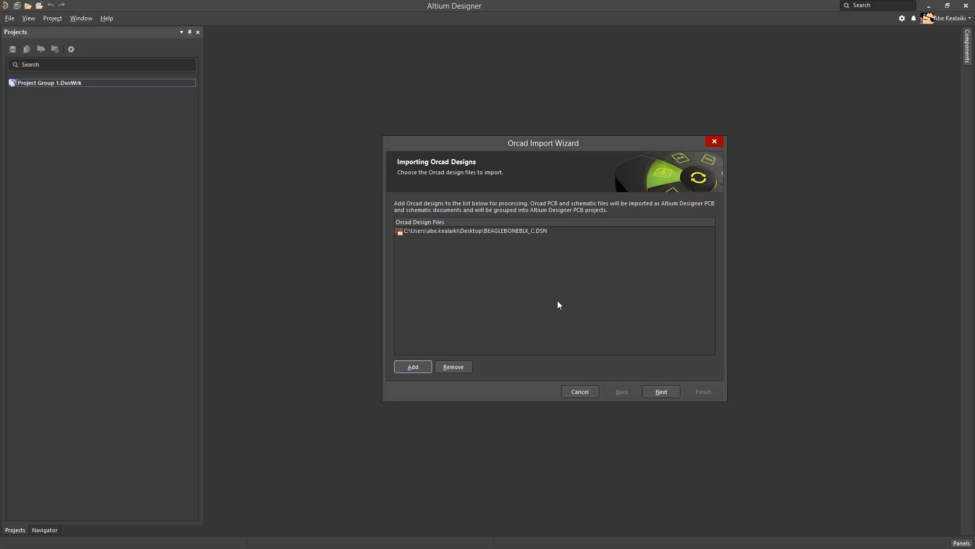
pyautogui.click(661, 391)
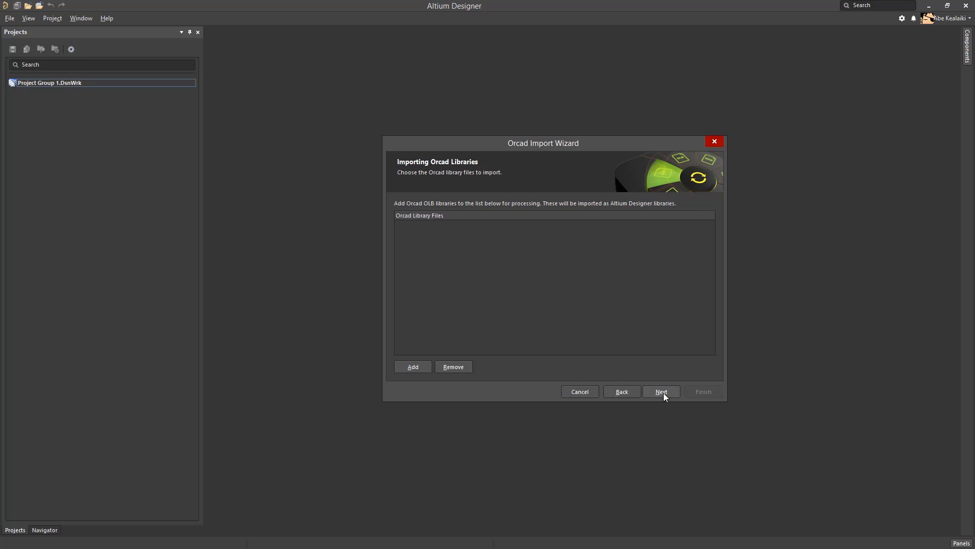
# - Skip libraries, keep default reporting, sheet and parameter options, and finish the OrCAD import
pyautogui.click(660, 392)
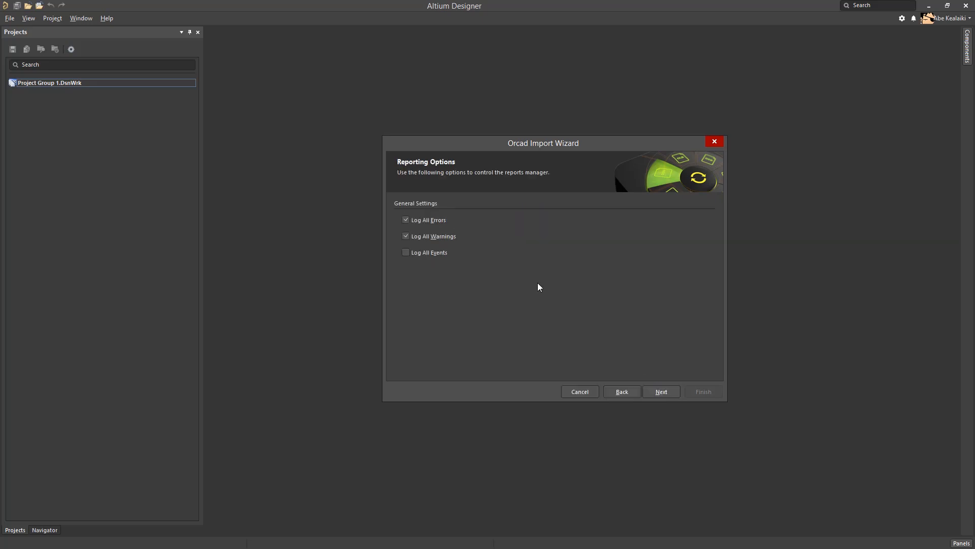
pyautogui.moveTo(661, 391)
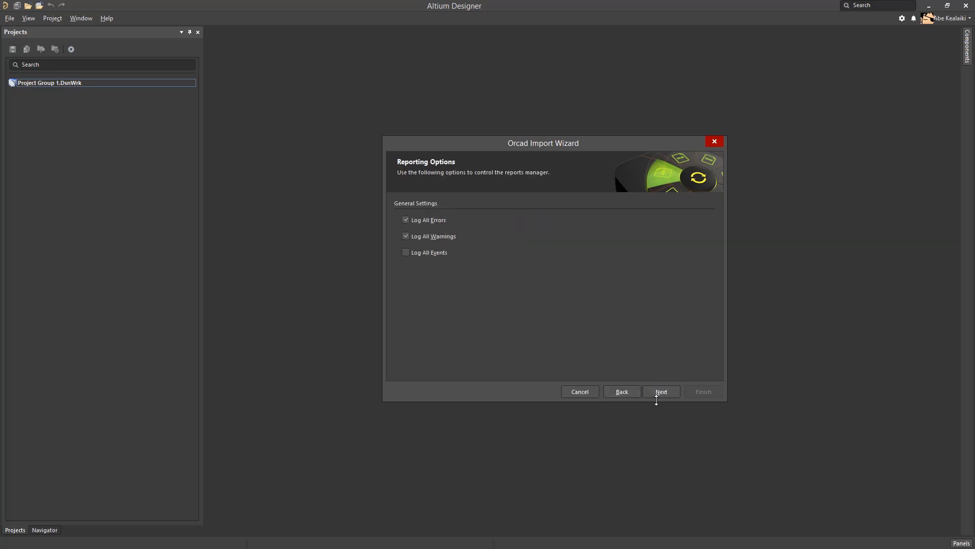
pyautogui.click(661, 391)
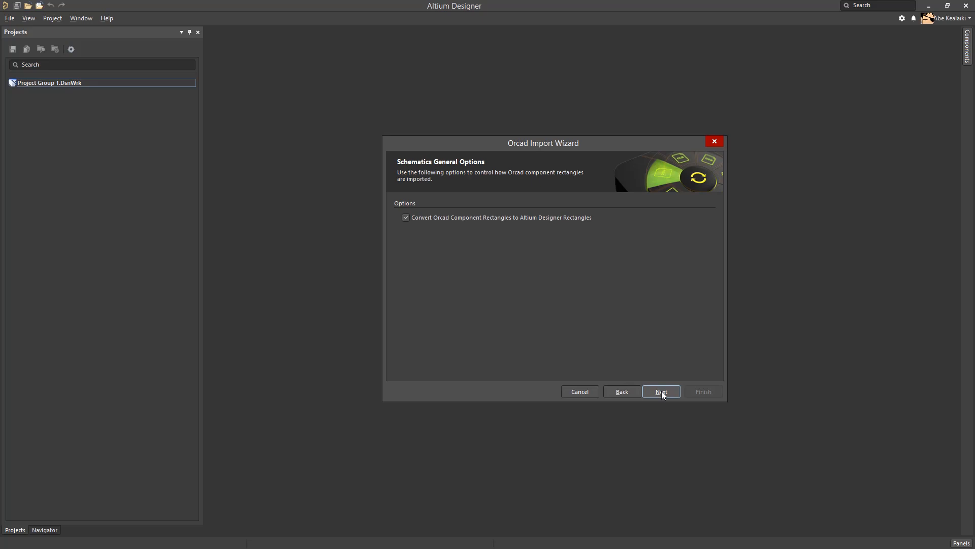
pyautogui.click(661, 391)
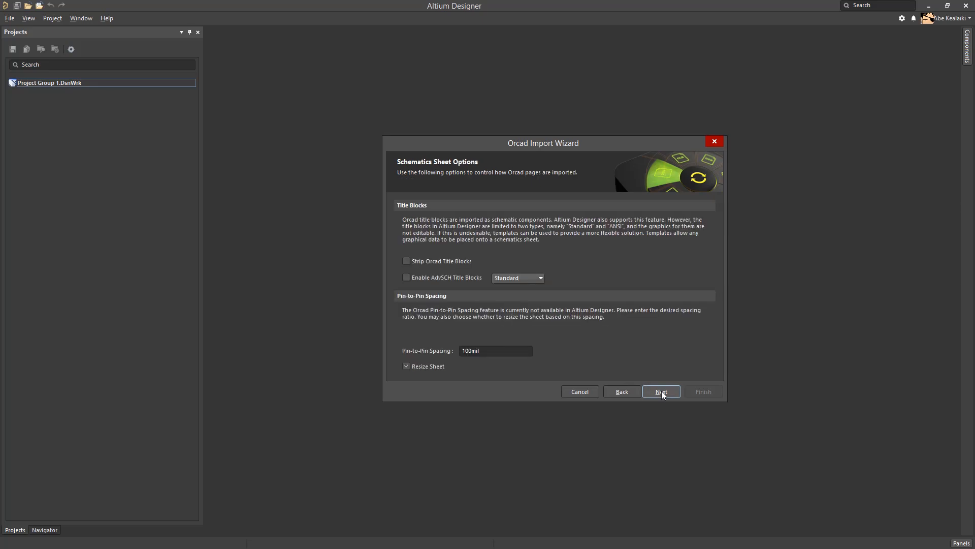
pyautogui.moveTo(427, 318)
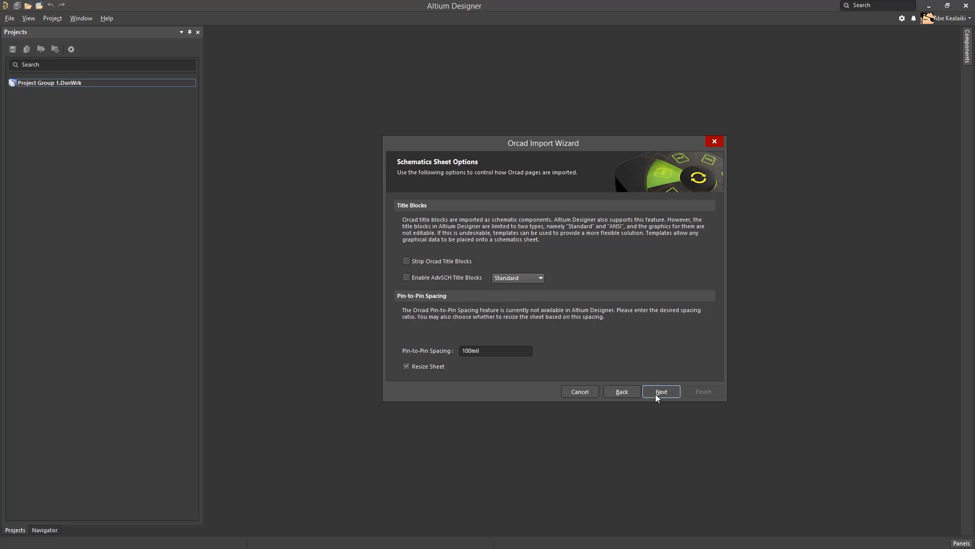
pyautogui.click(660, 391)
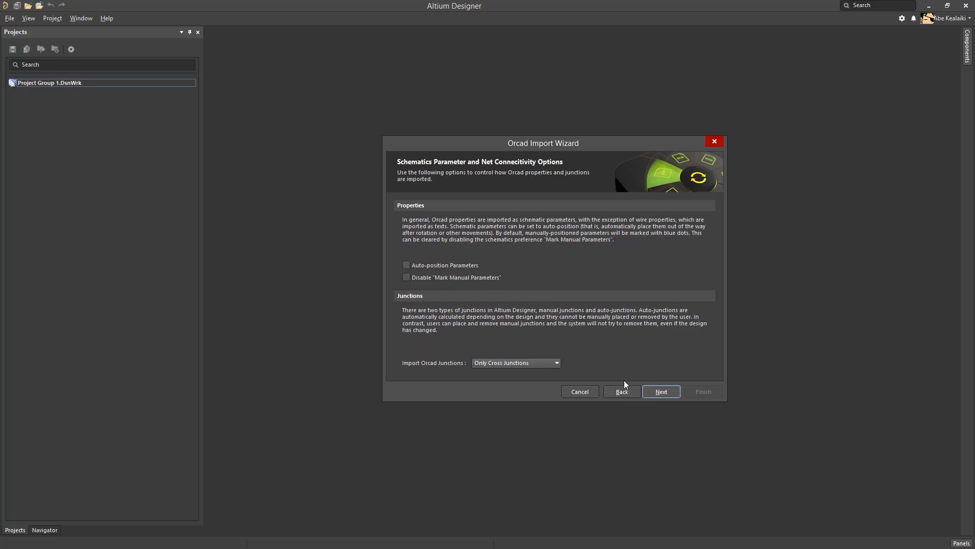
pyautogui.click(661, 391)
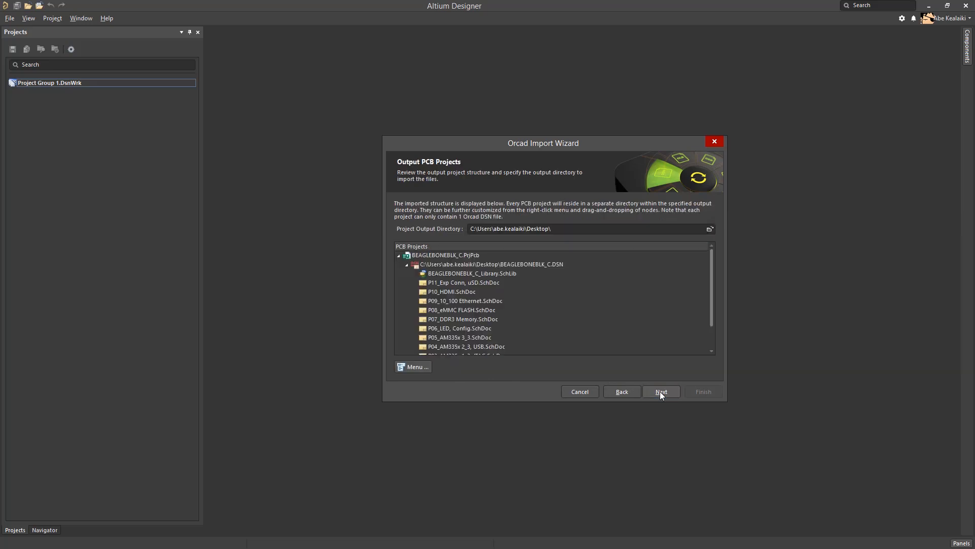
pyautogui.click(661, 391)
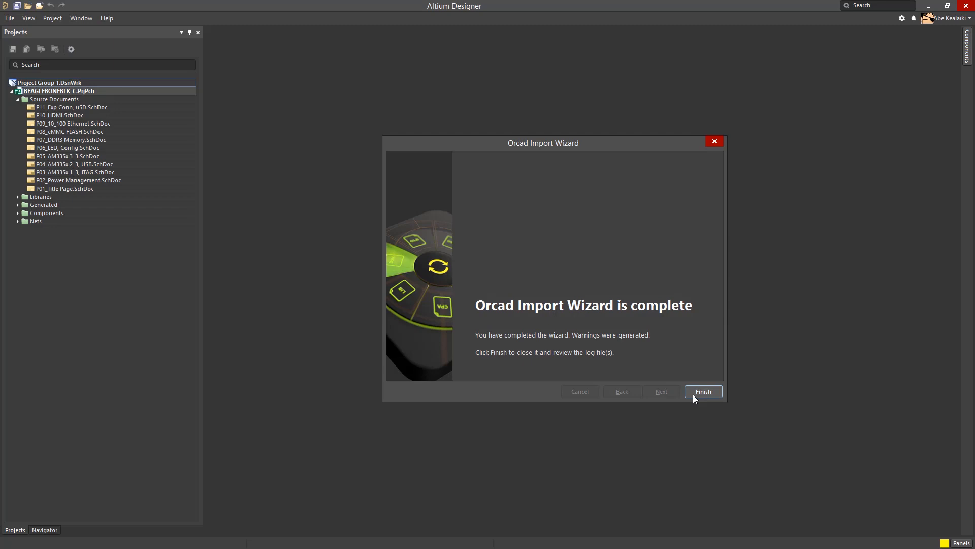
pyautogui.click(703, 391)
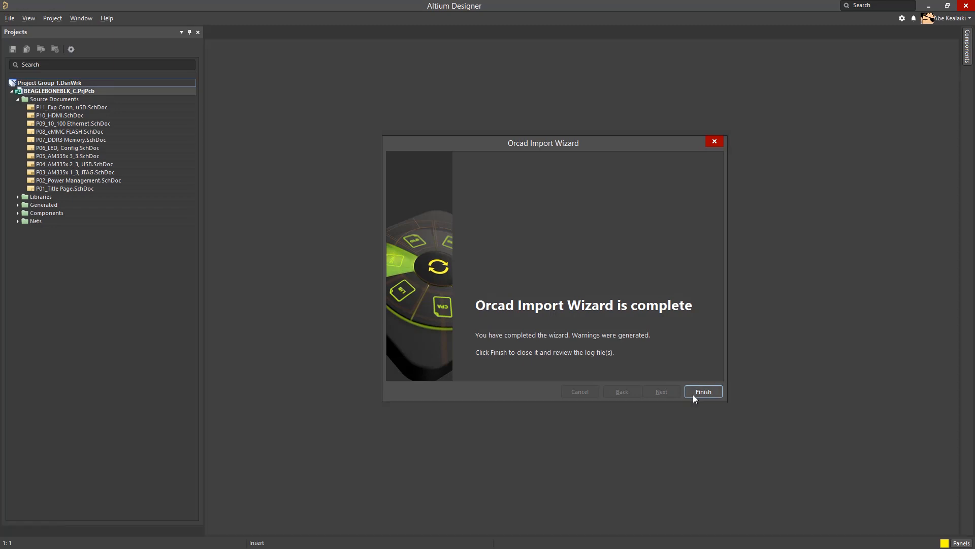
pyautogui.click(703, 391)
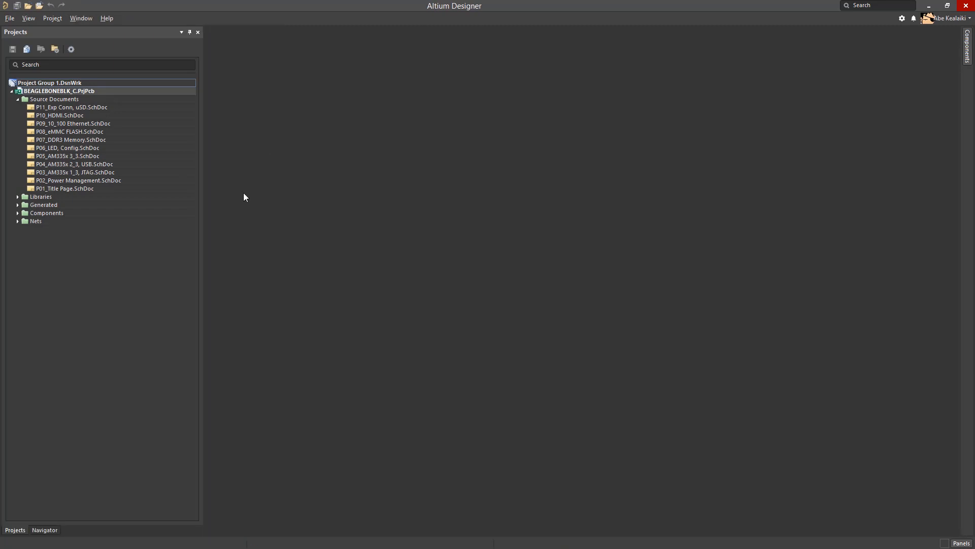
pyautogui.moveTo(117, 279)
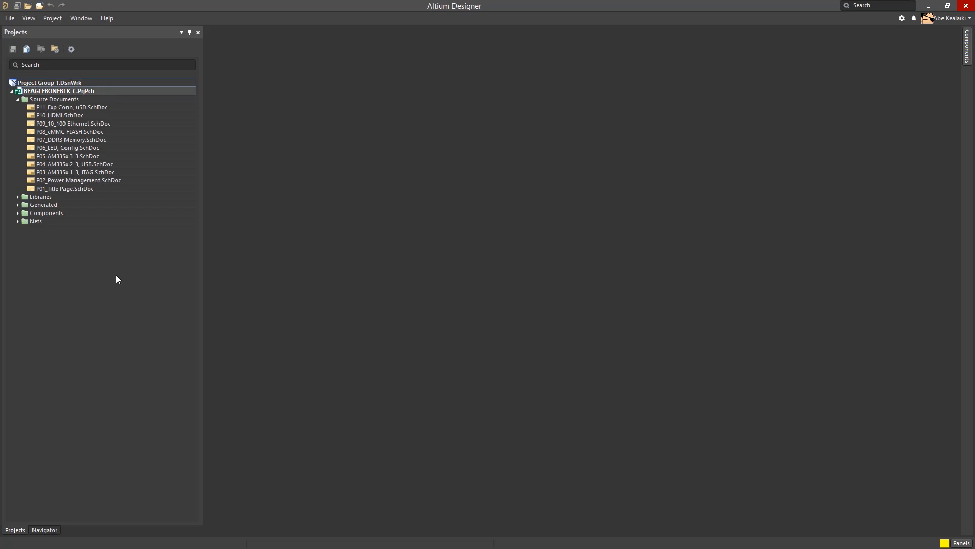
# - Start an Allegro import and queue BeagleBone_Black_RevB6_nologo.brd from the Desktop
pyautogui.click(9, 19)
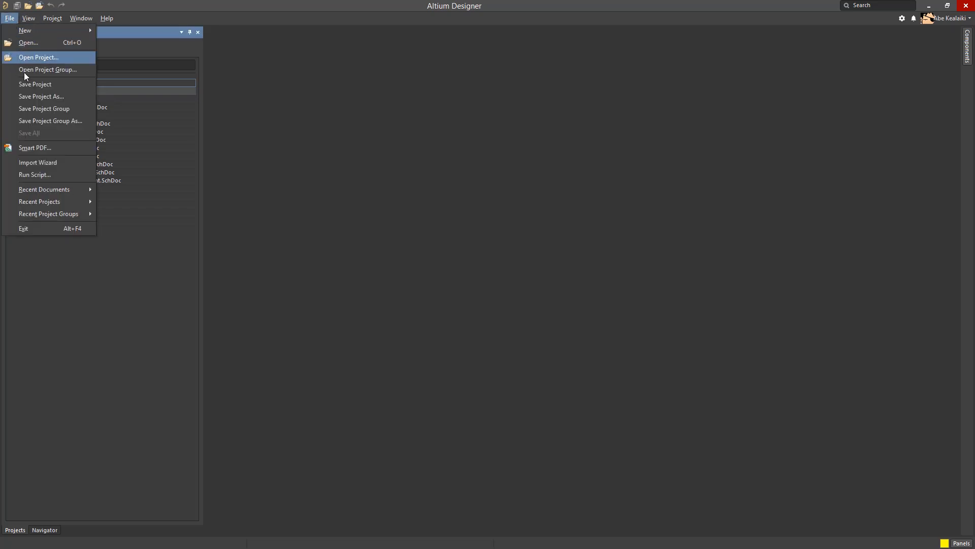
pyautogui.moveTo(37, 163)
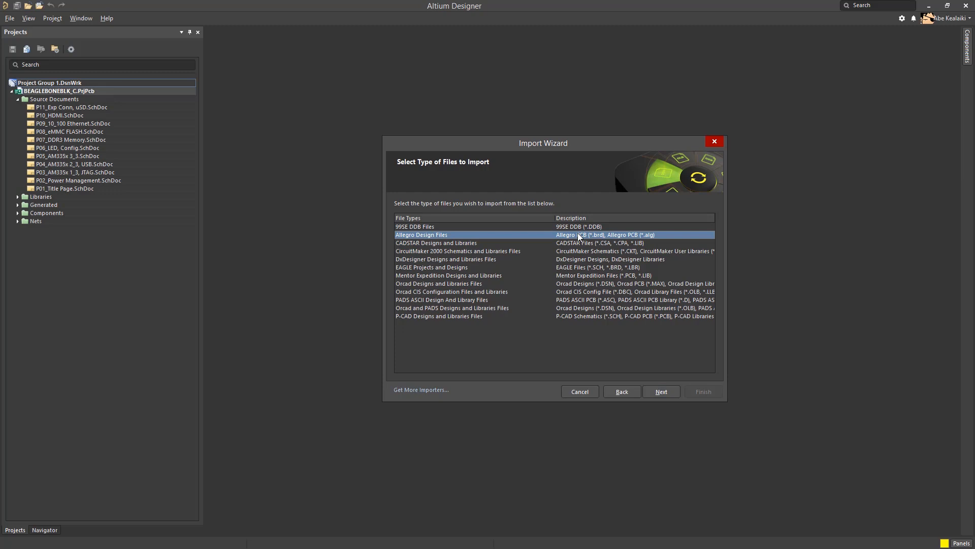
pyautogui.click(660, 391)
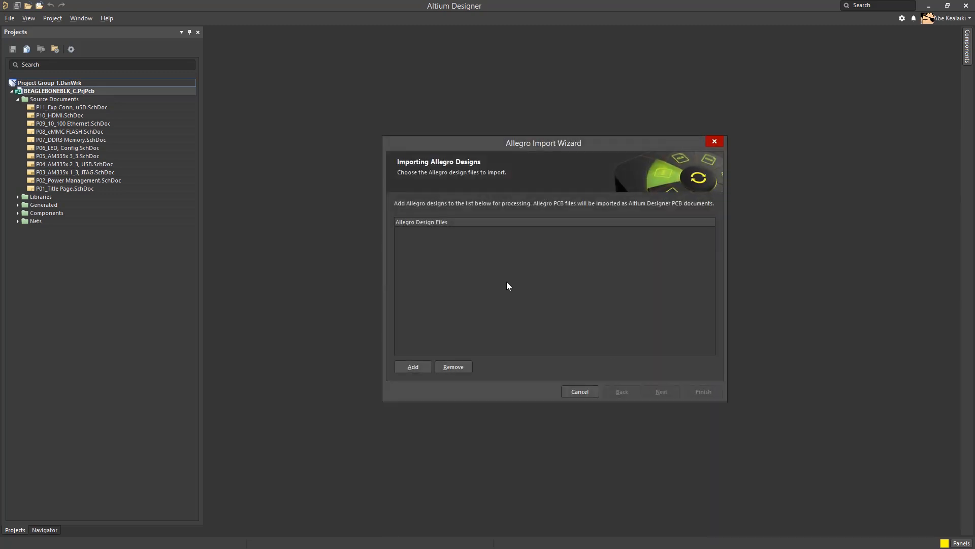
pyautogui.click(412, 366)
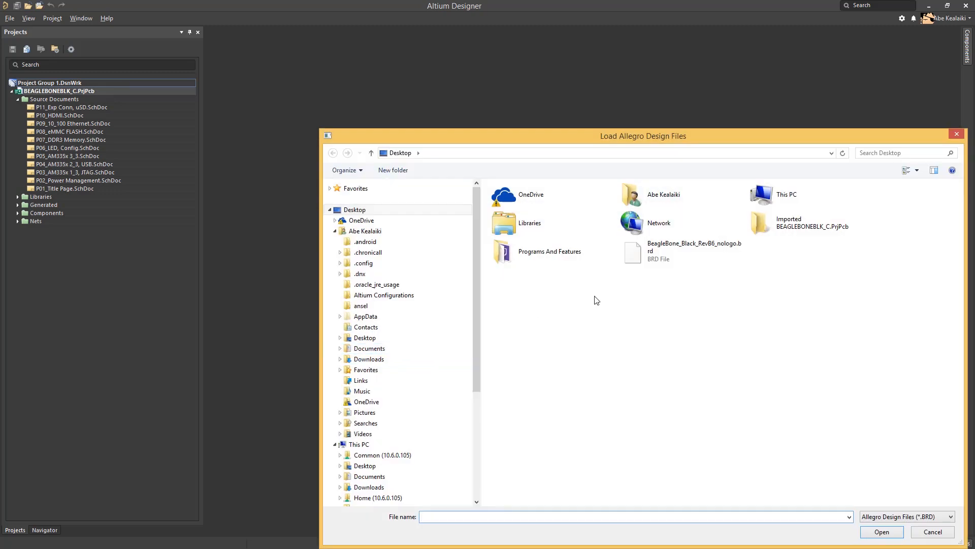
pyautogui.click(682, 251)
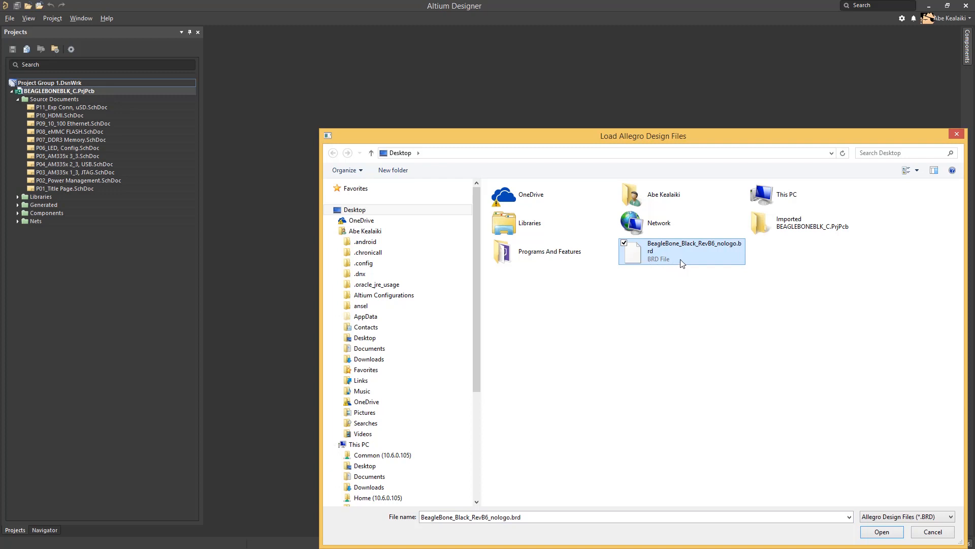
pyautogui.moveTo(686, 267)
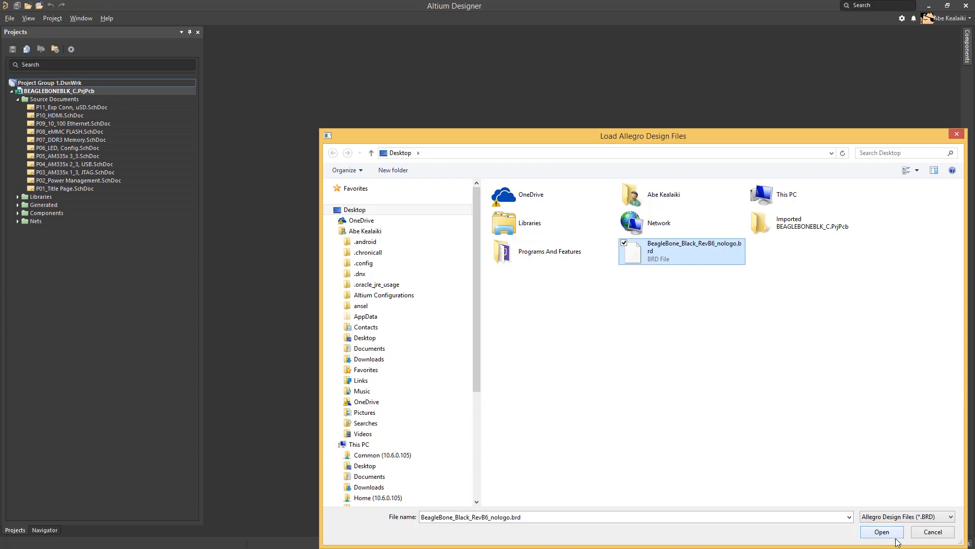
pyautogui.click(881, 532)
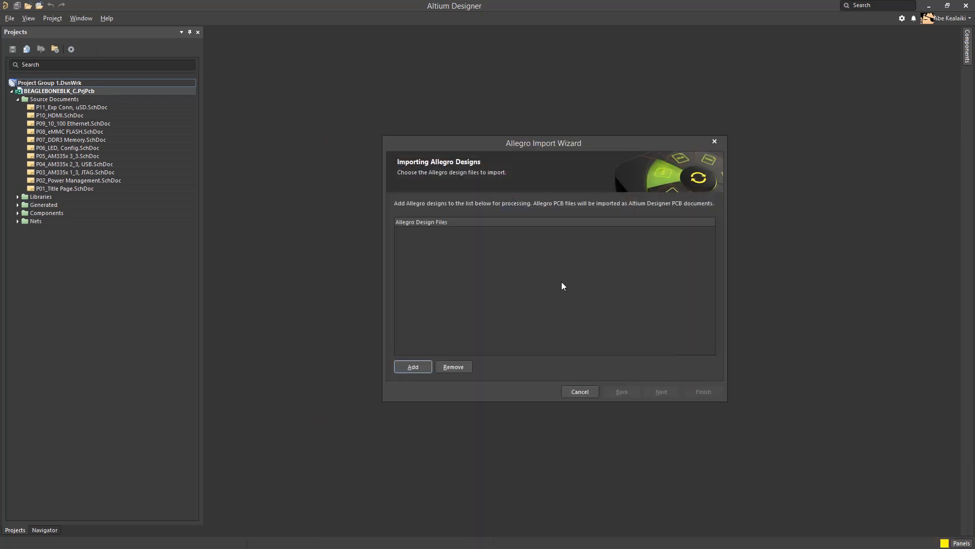
pyautogui.moveTo(532, 330)
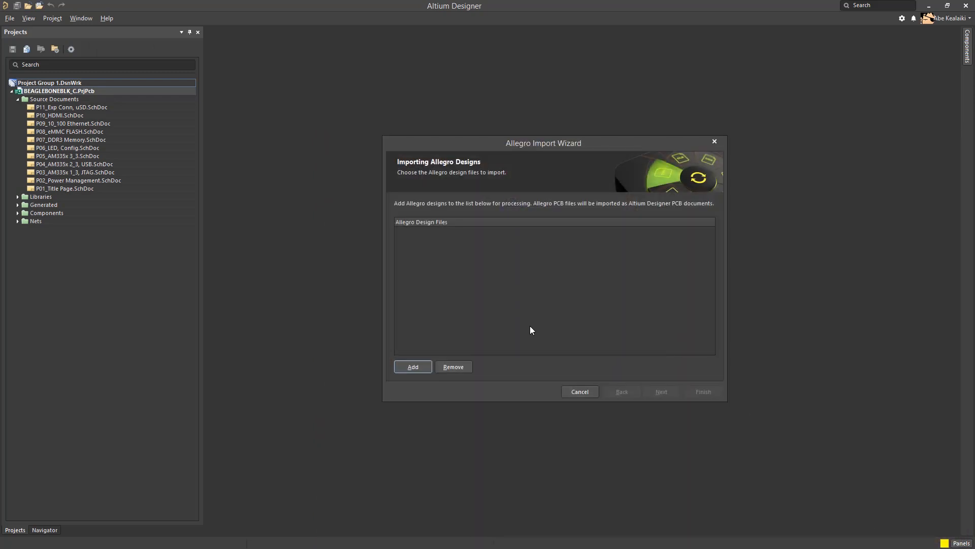
pyautogui.click(413, 367)
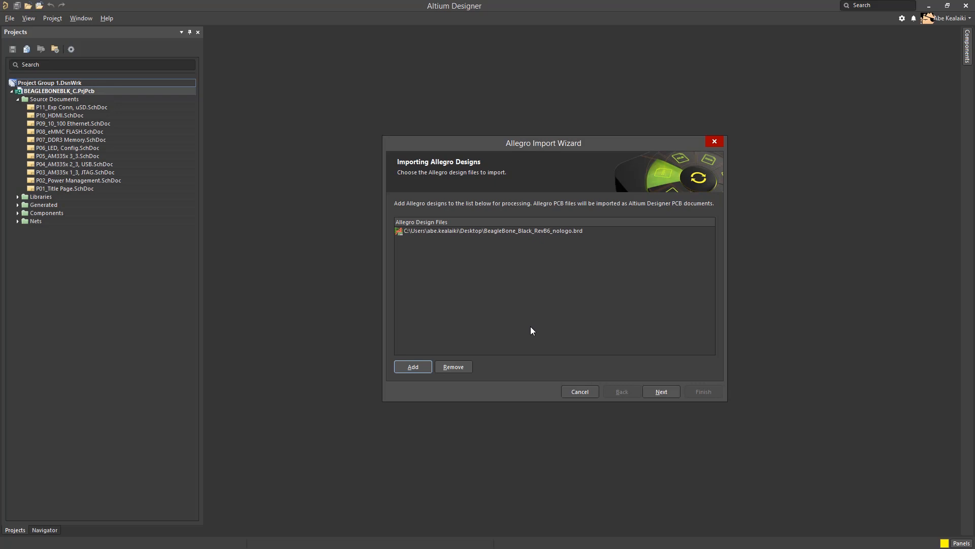
pyautogui.moveTo(661, 380)
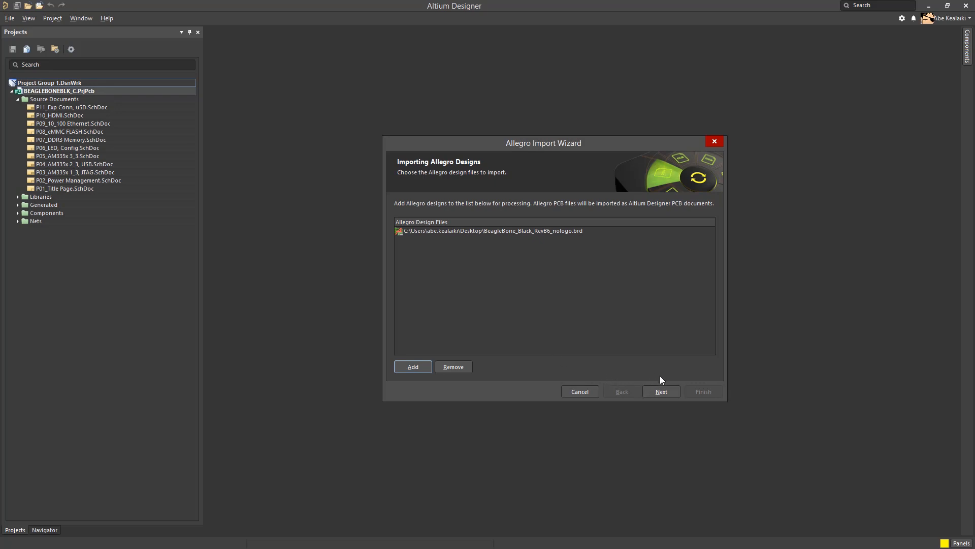
pyautogui.click(662, 392)
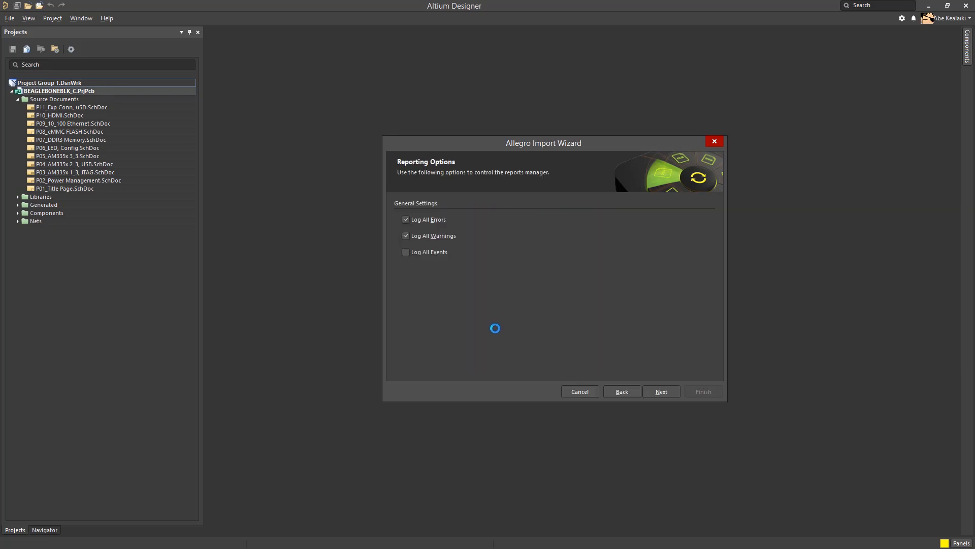
# - Keep default reporting, disable auto-generated copper pour cutouts, and run the import
pyautogui.click(661, 391)
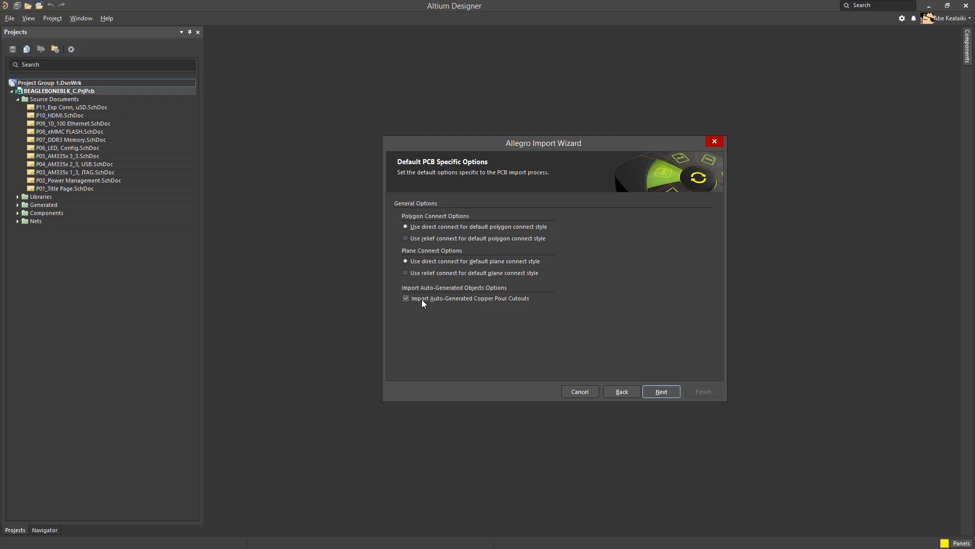
pyautogui.click(405, 298)
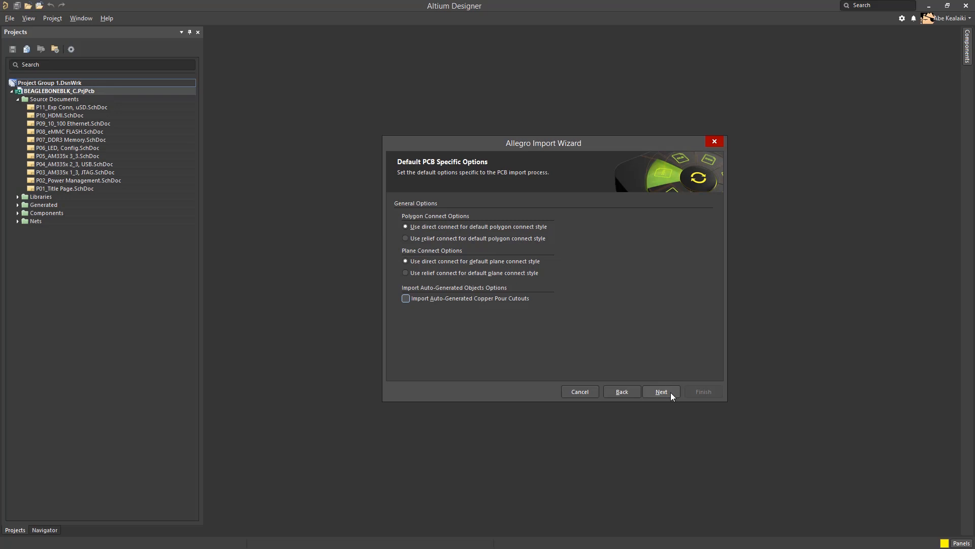
pyautogui.moveTo(647, 341)
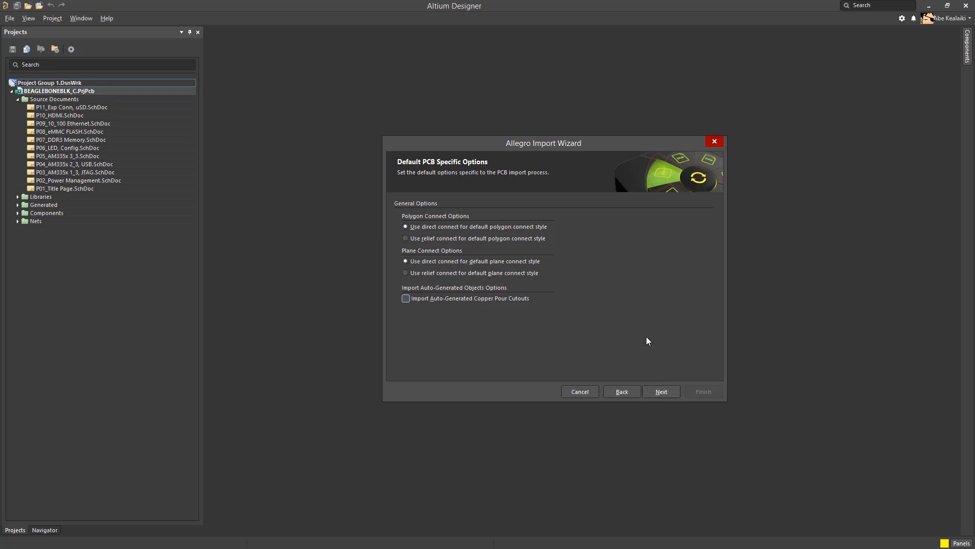
pyautogui.click(661, 391)
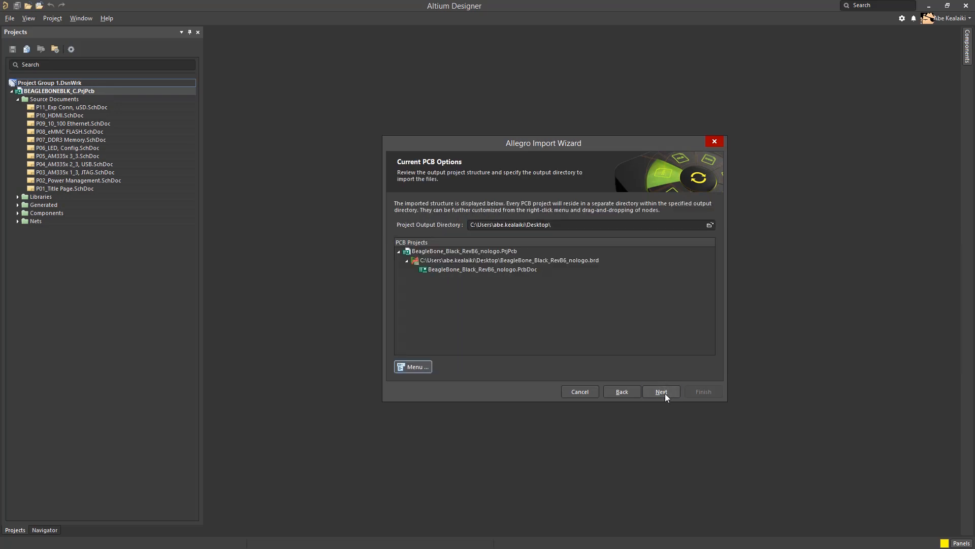
pyautogui.click(660, 391)
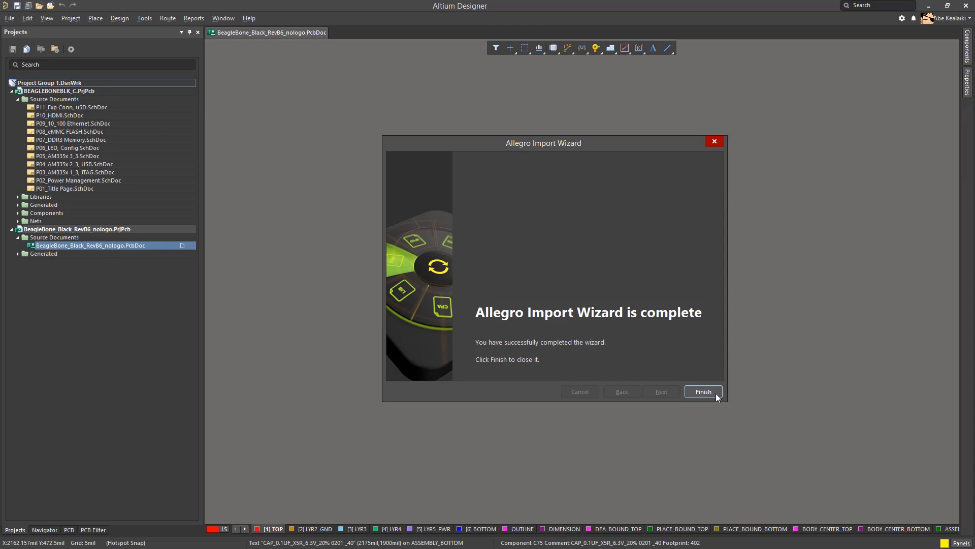
# - Close the completed Allegro Import Wizard to show the board layout
pyautogui.click(703, 391)
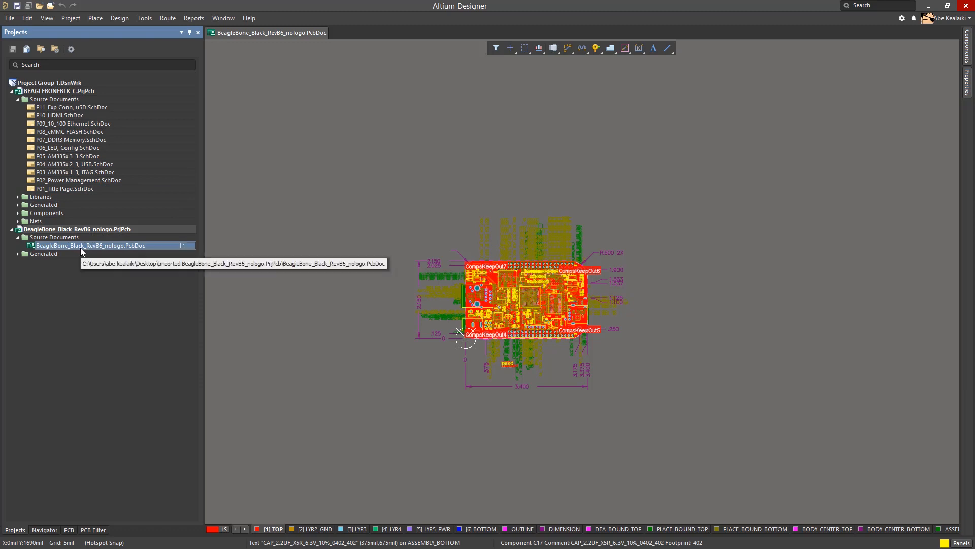
pyautogui.moveTo(84, 235)
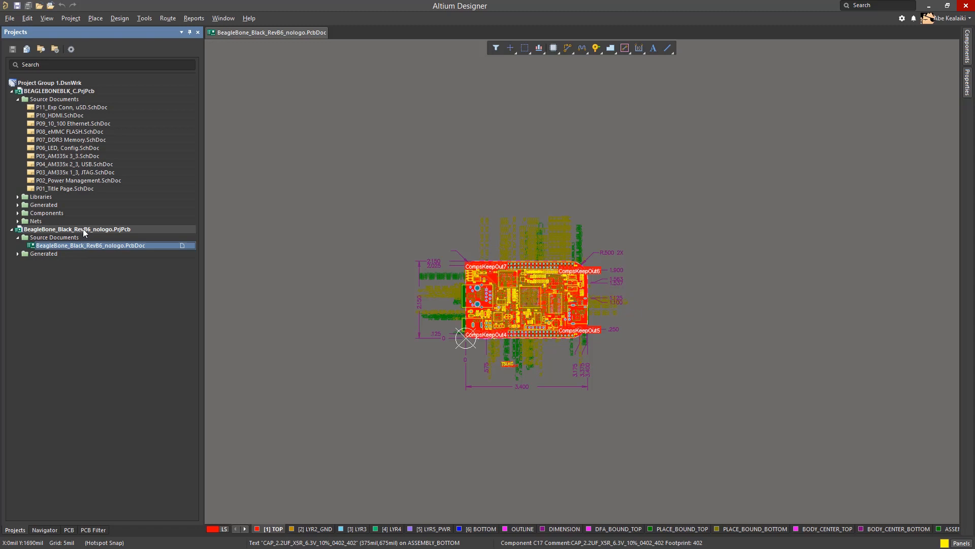
# - Explore the imported PCB project's folder and paste its PcbDoc into the BEAGLEBONEBLK_C folder
pyautogui.rightClick(75, 229)
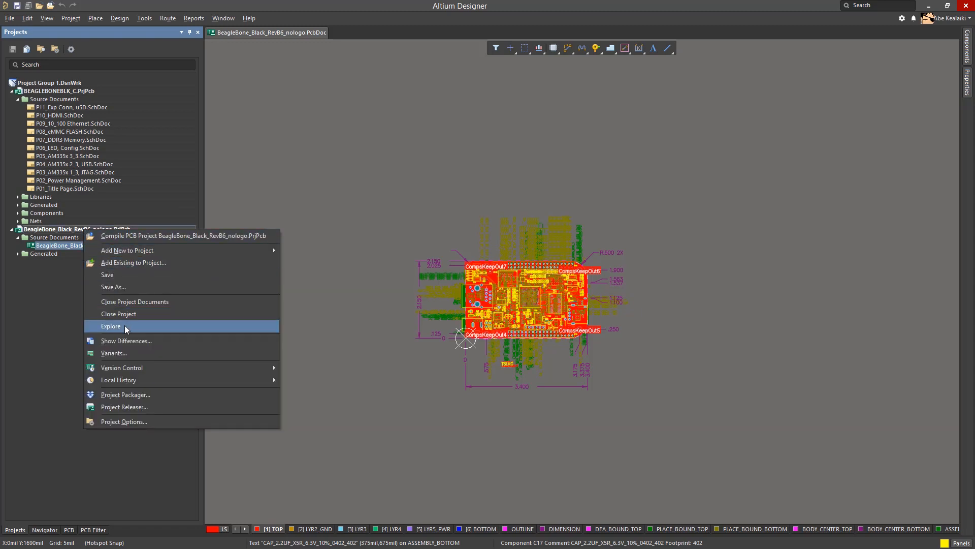
pyautogui.click(111, 326)
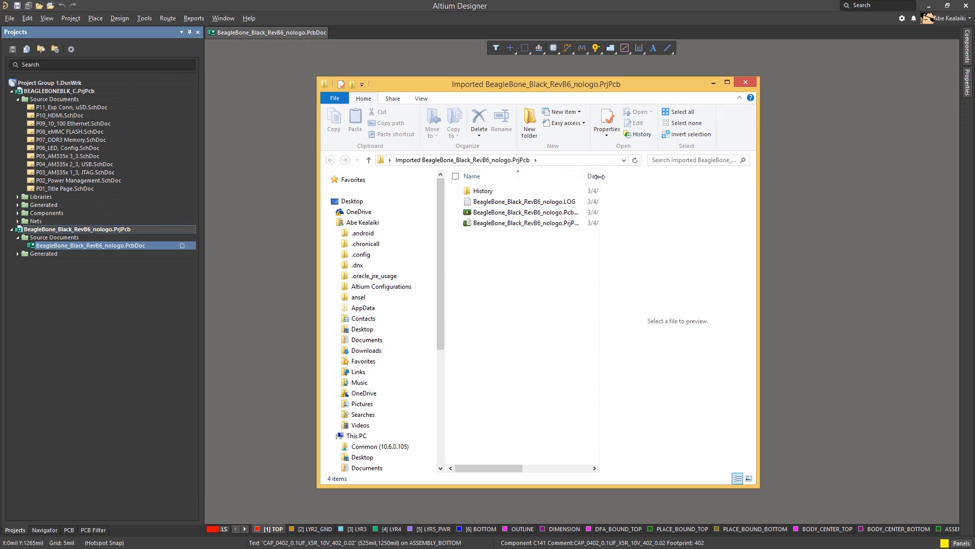
pyautogui.click(524, 213)
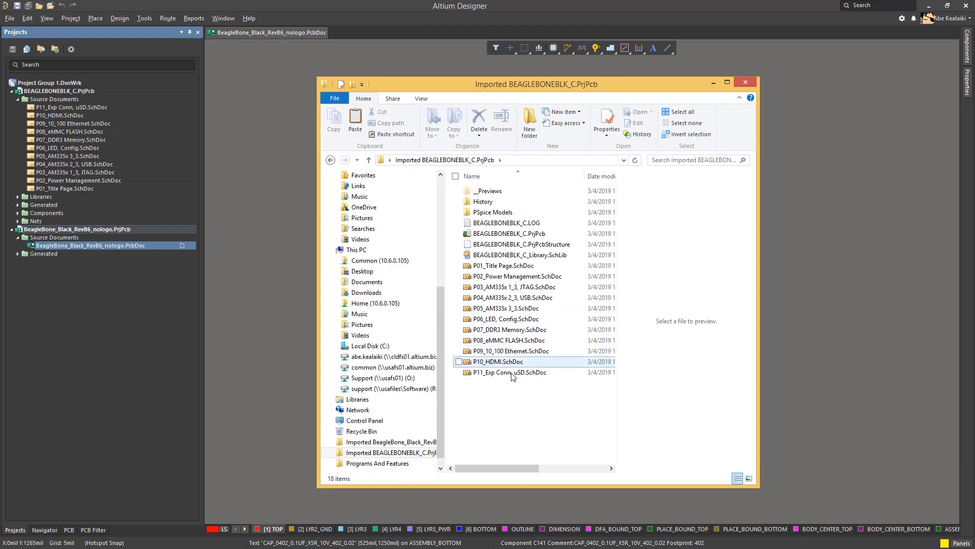
pyautogui.rightClick(535, 373)
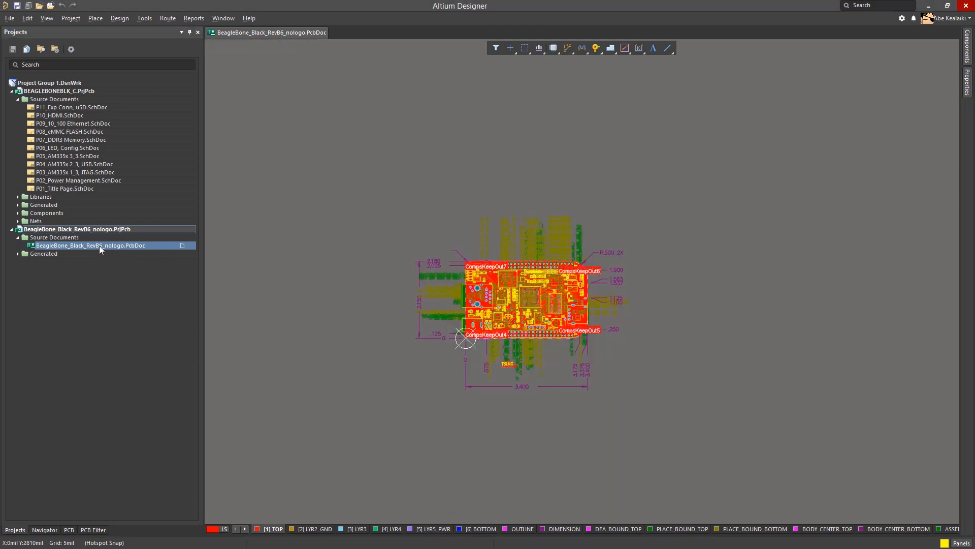
# - Add BeagleBone_Black_RevB6_nologo.PcbDoc as an existing document to the BEAGLEBONEBLK_C project
pyautogui.rightClick(74, 229)
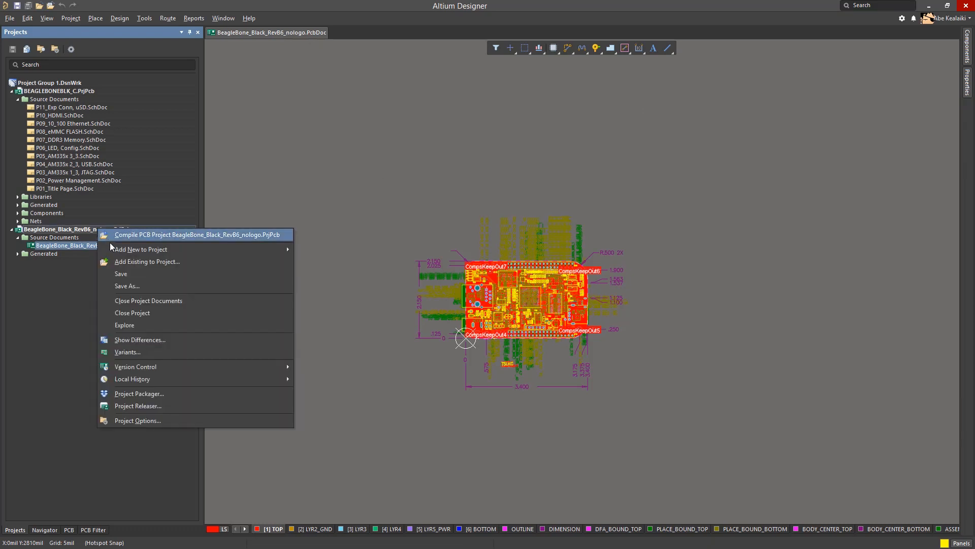
pyautogui.moveTo(131, 313)
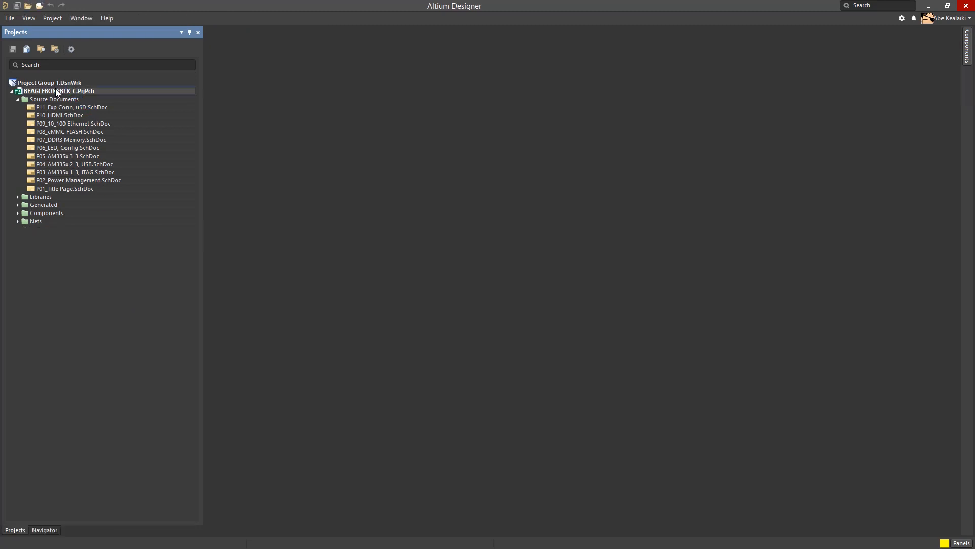
pyautogui.rightClick(59, 91)
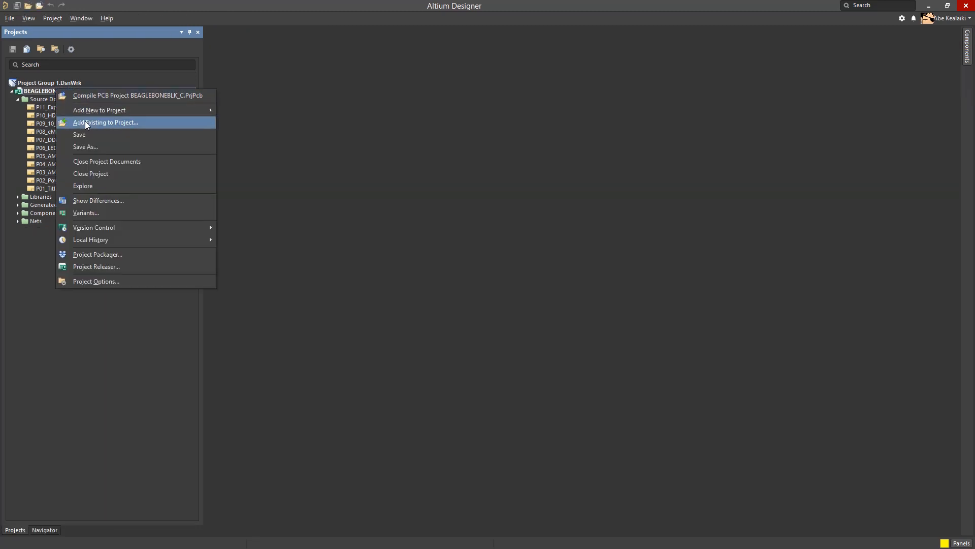
pyautogui.click(105, 122)
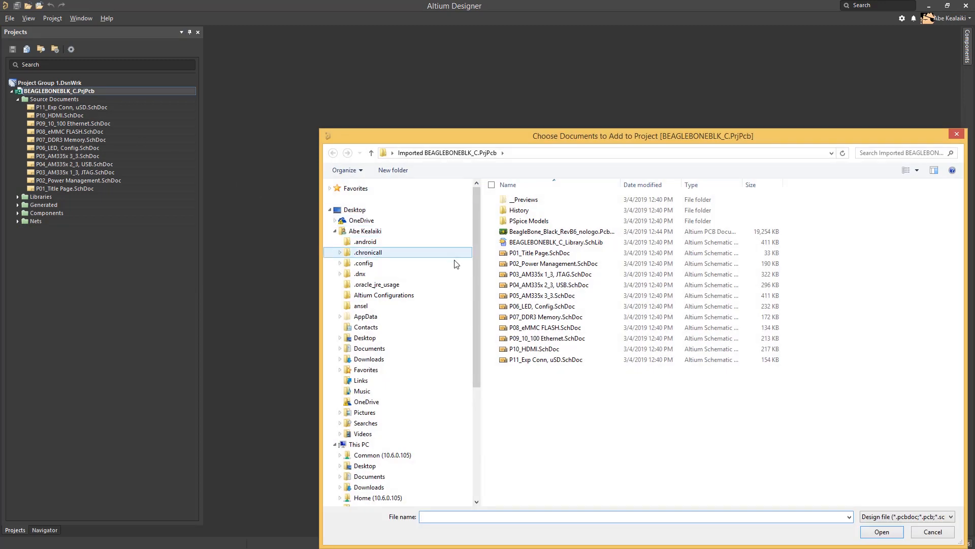
pyautogui.click(559, 231)
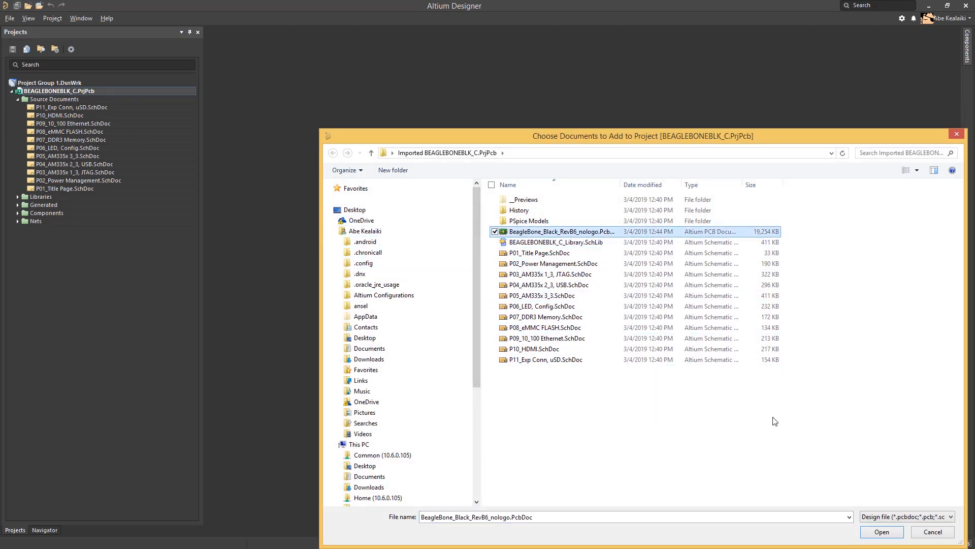
pyautogui.click(881, 532)
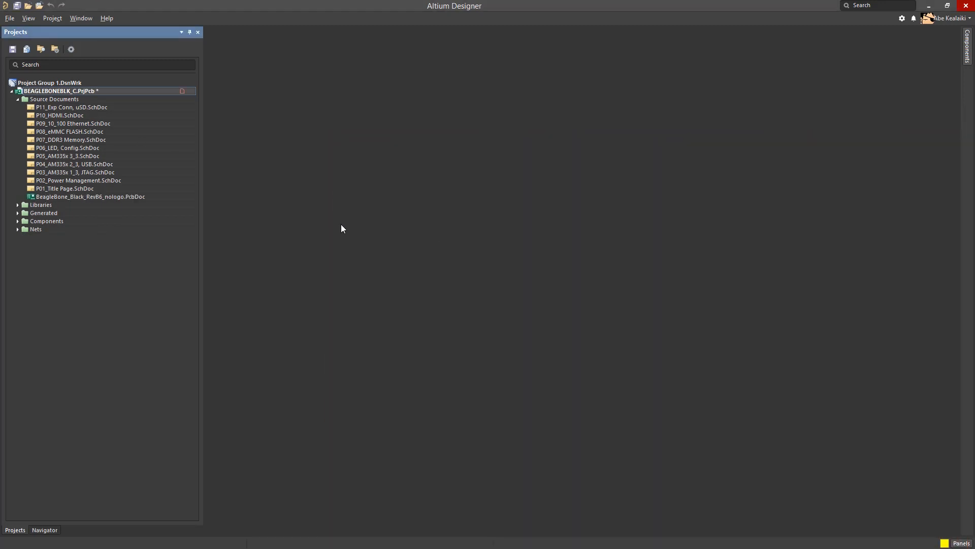
pyautogui.click(90, 196)
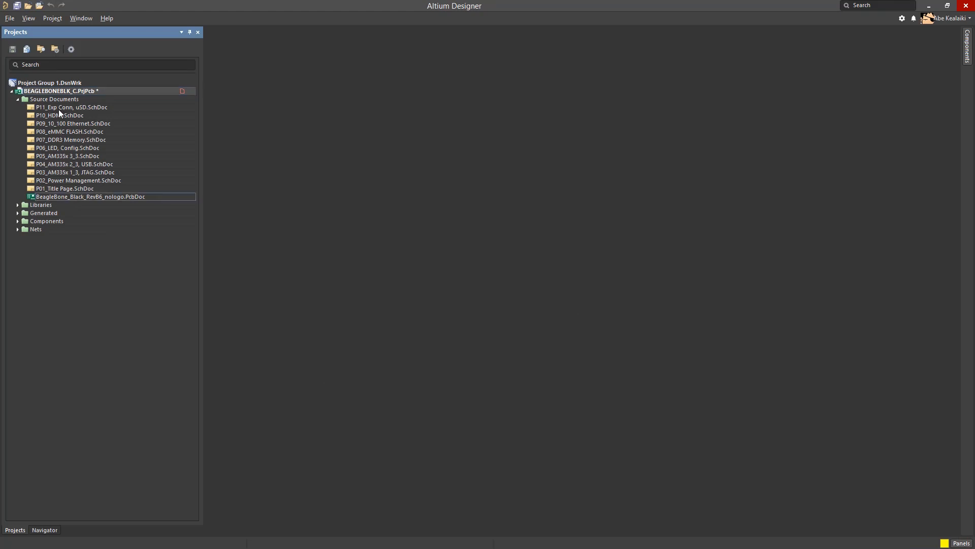
pyautogui.moveTo(75, 172)
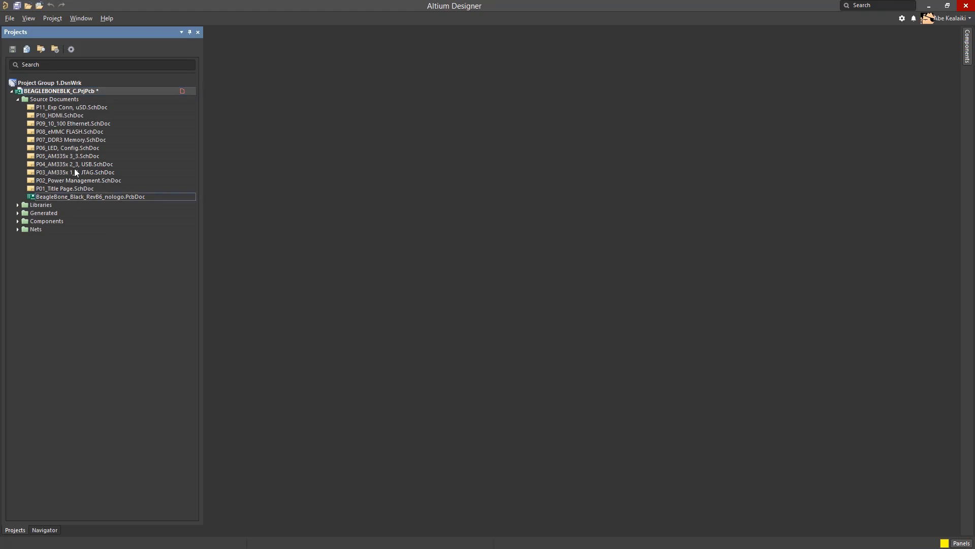
pyautogui.moveTo(73, 193)
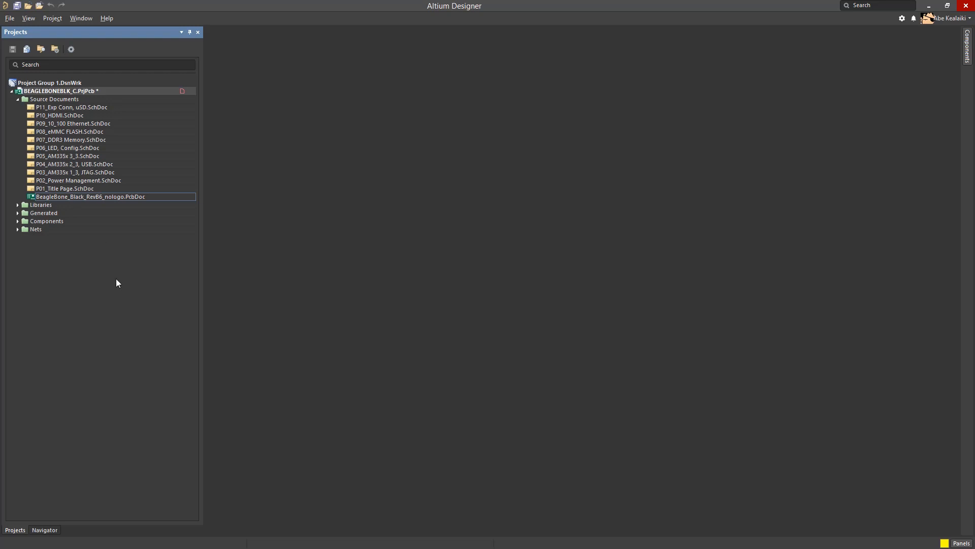
# - Open schematic sheets P11 through P07 and the BeagleBone_Black_RevB6_nologo.PcbDoc
pyautogui.doubleClick(72, 107)
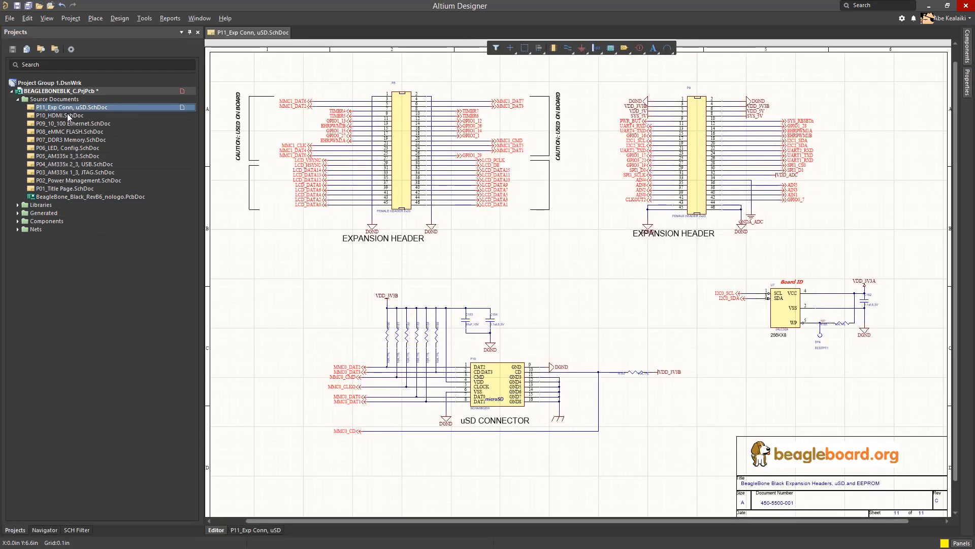
pyautogui.doubleClick(70, 116)
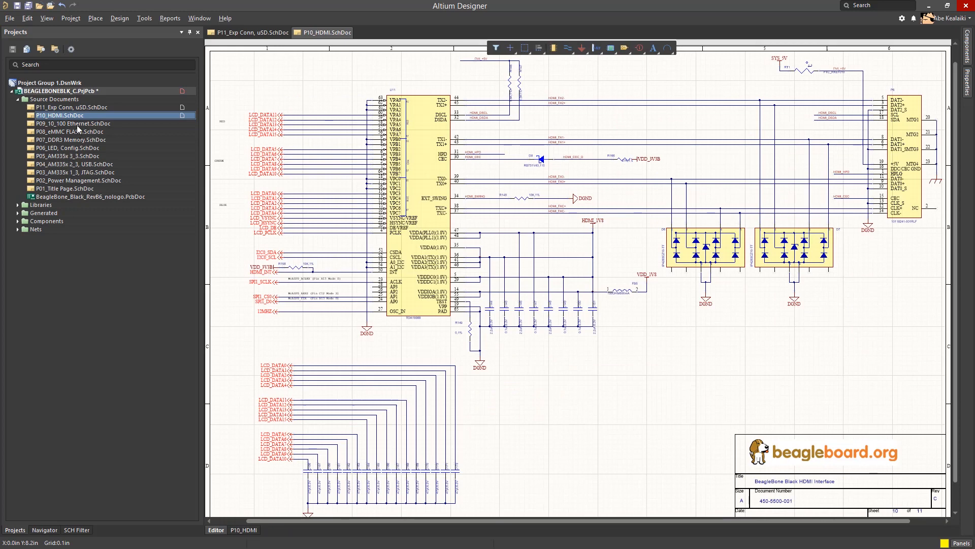
pyautogui.click(69, 131)
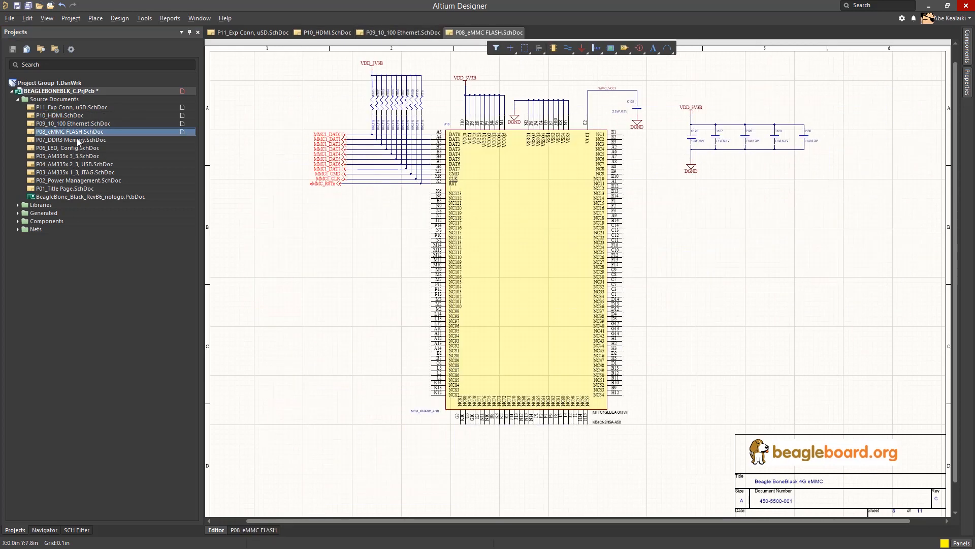
pyautogui.click(71, 139)
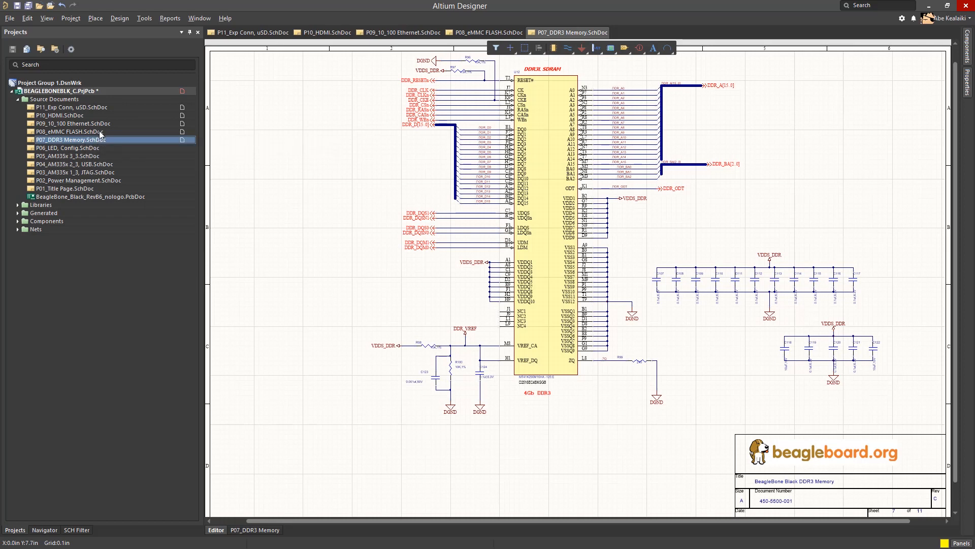
pyautogui.moveTo(80, 131)
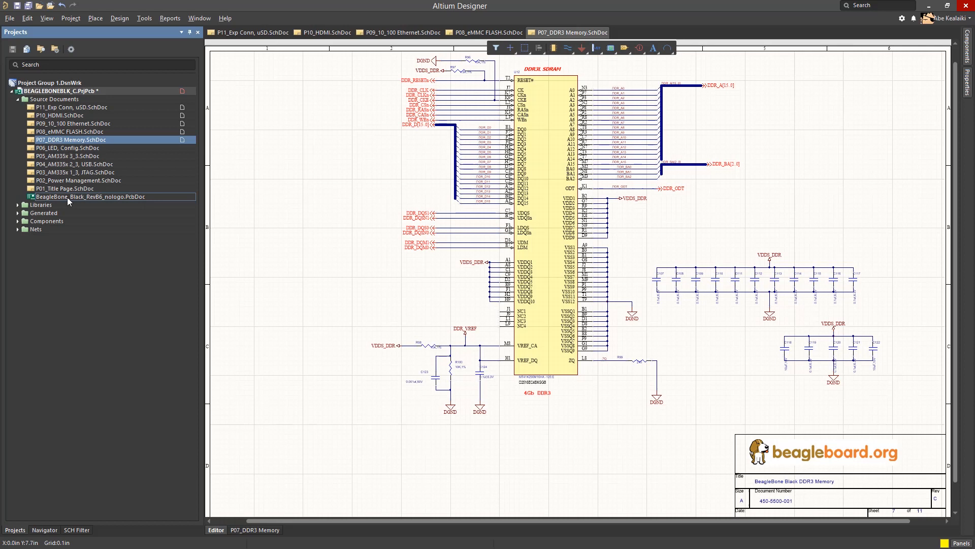
pyautogui.doubleClick(74, 197)
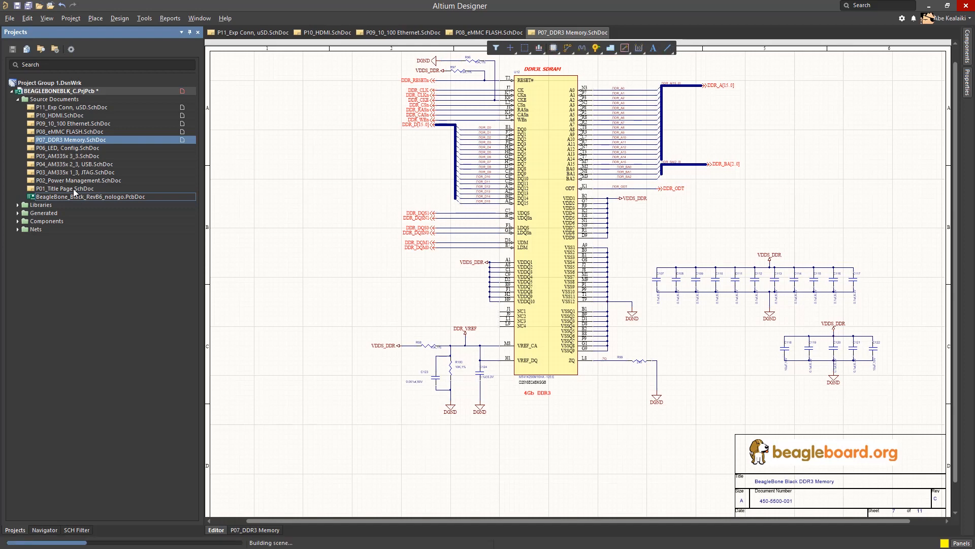
pyautogui.click(672, 32)
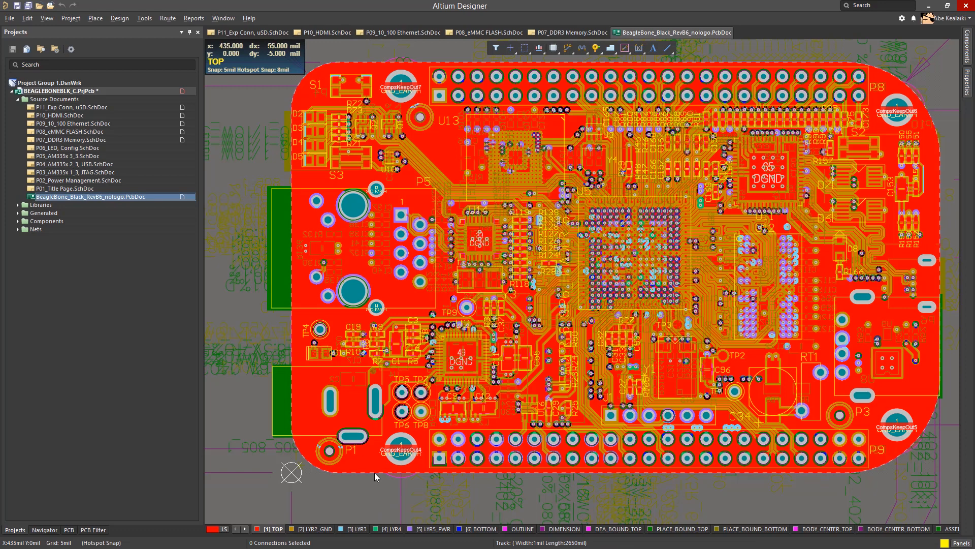
pyautogui.moveTo(423, 448)
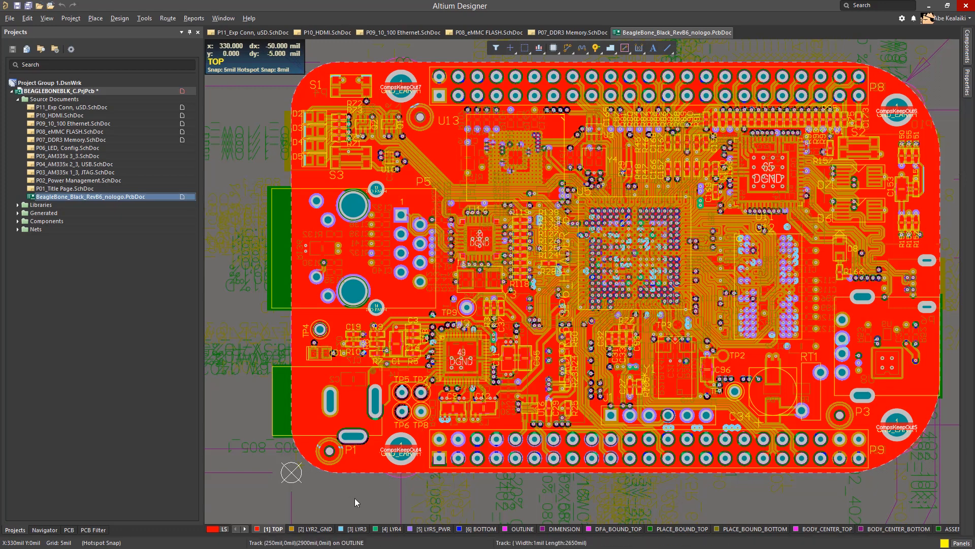
pyautogui.moveTo(347, 493)
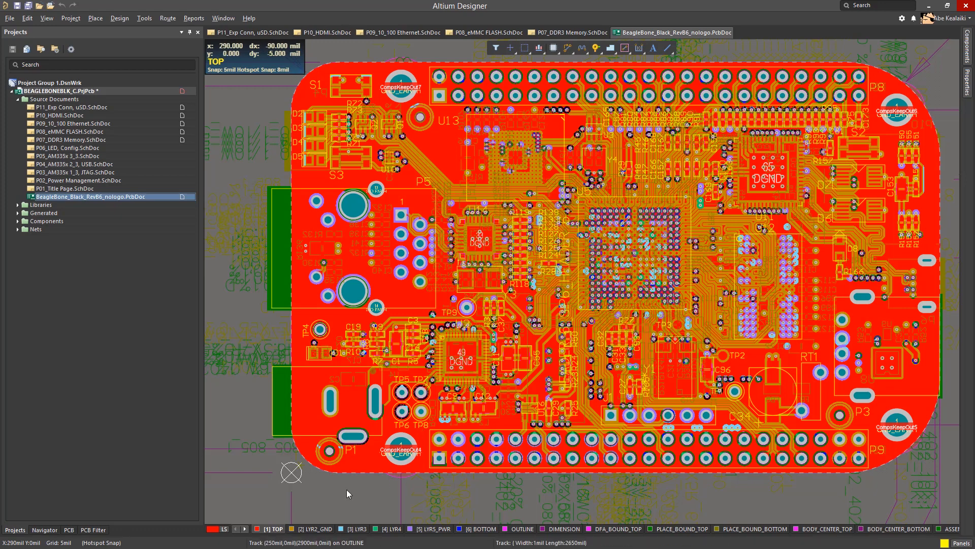
pyautogui.moveTo(352, 498)
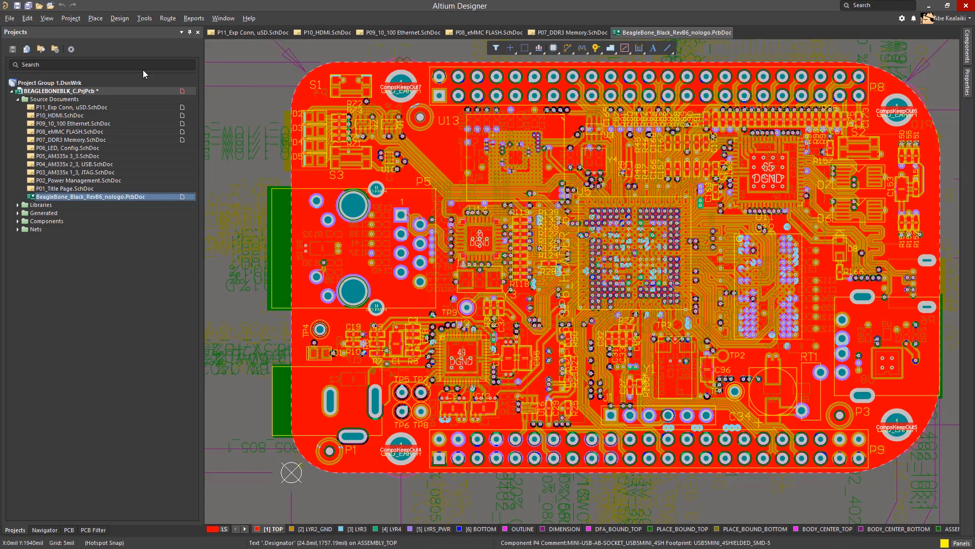
# - In Component Links, match the C3 schematic and PCB pair and apply the update
pyautogui.click(70, 17)
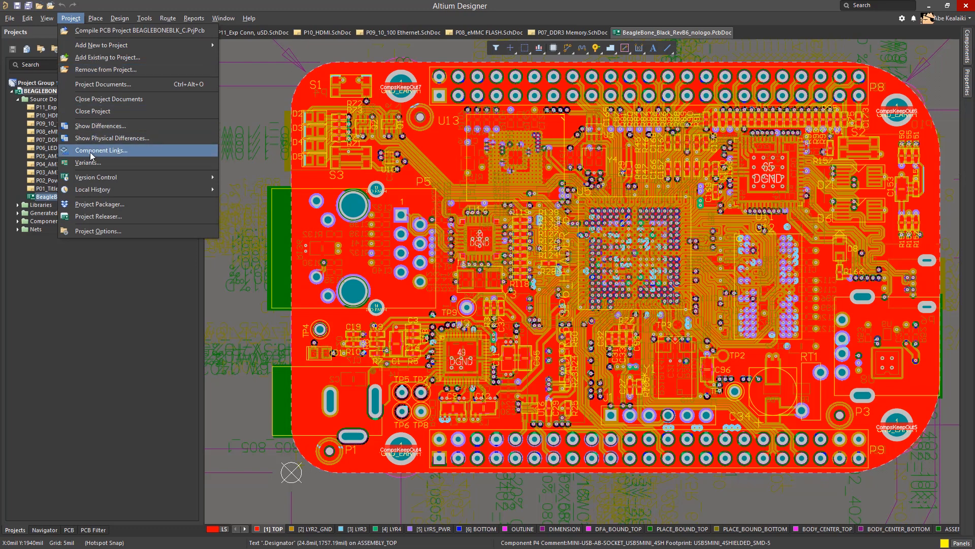
pyautogui.click(100, 150)
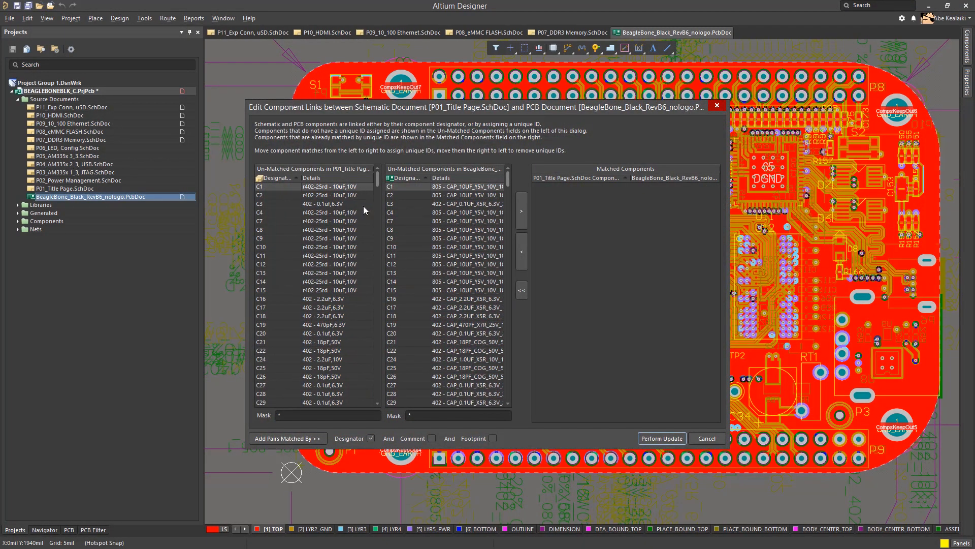
pyautogui.moveTo(353, 296)
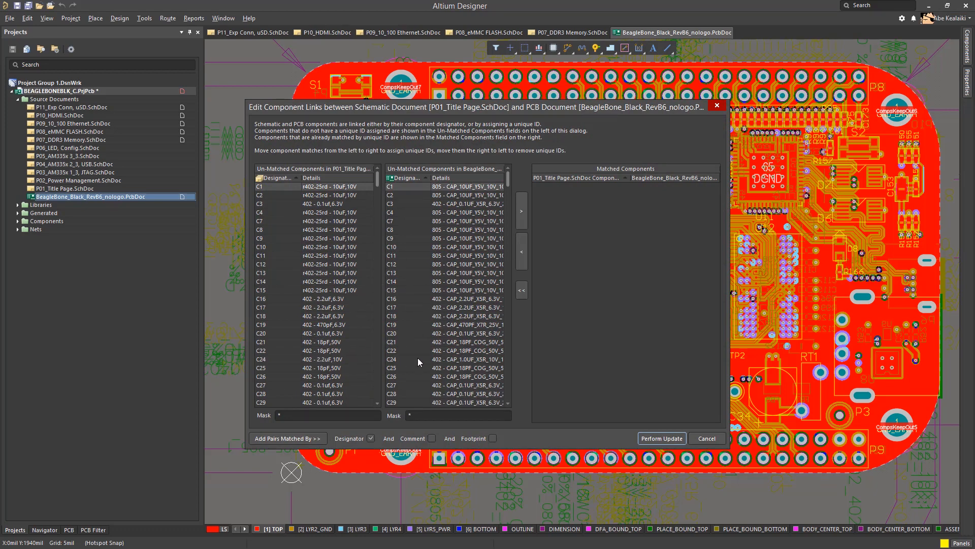
pyautogui.moveTo(419, 172)
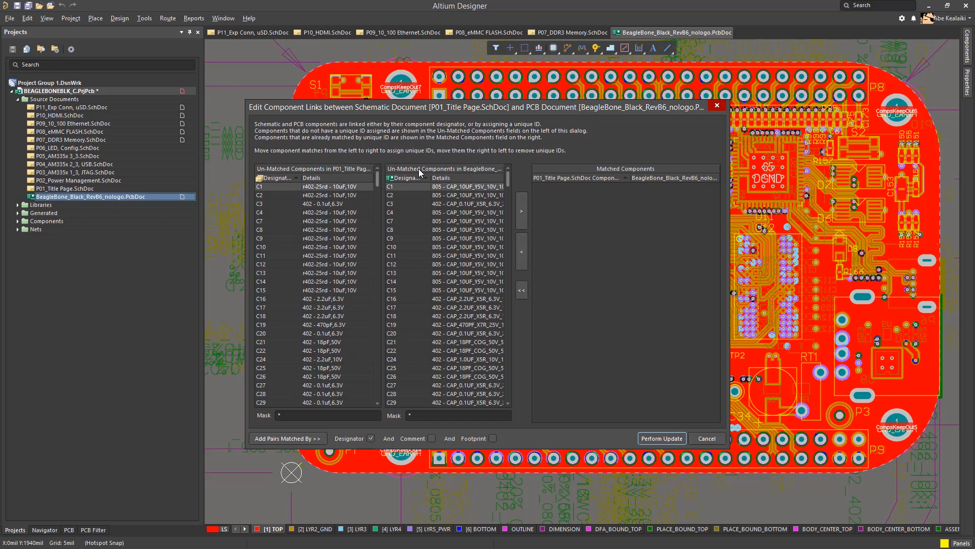
pyautogui.moveTo(302, 212)
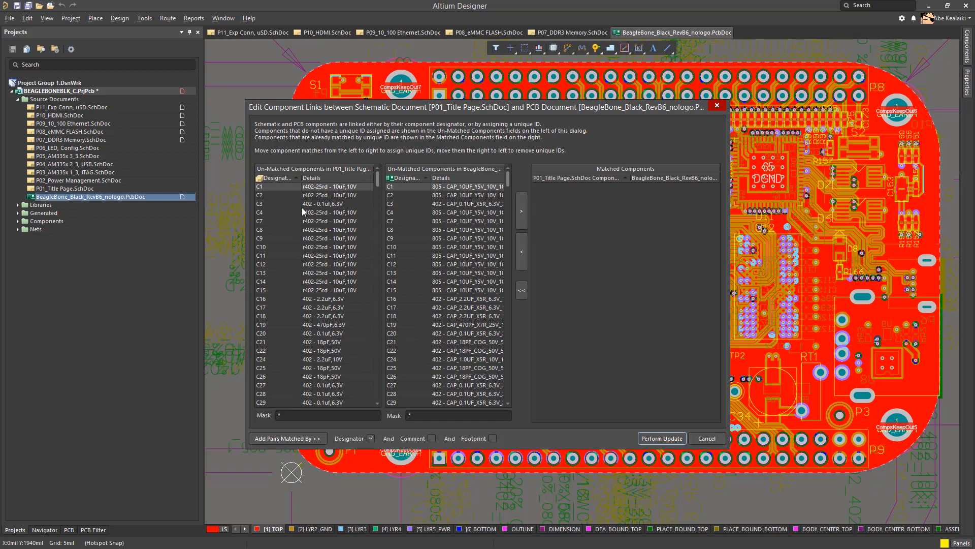
pyautogui.click(311, 204)
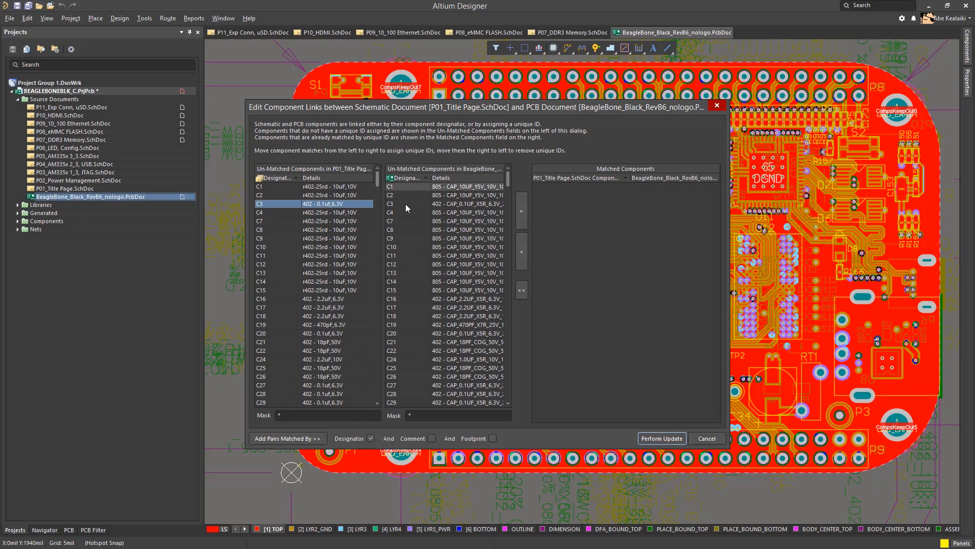
pyautogui.click(521, 210)
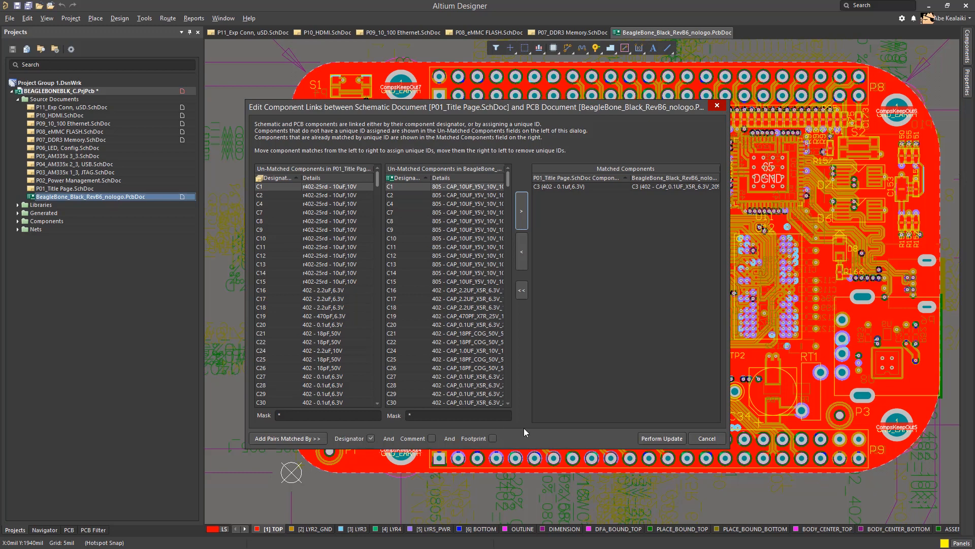
pyautogui.click(287, 438)
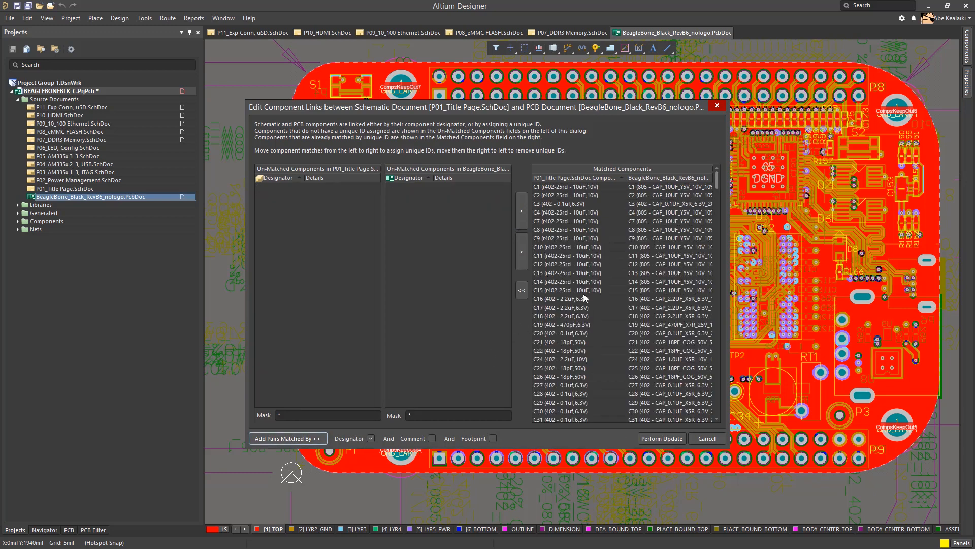
pyautogui.moveTo(642, 338)
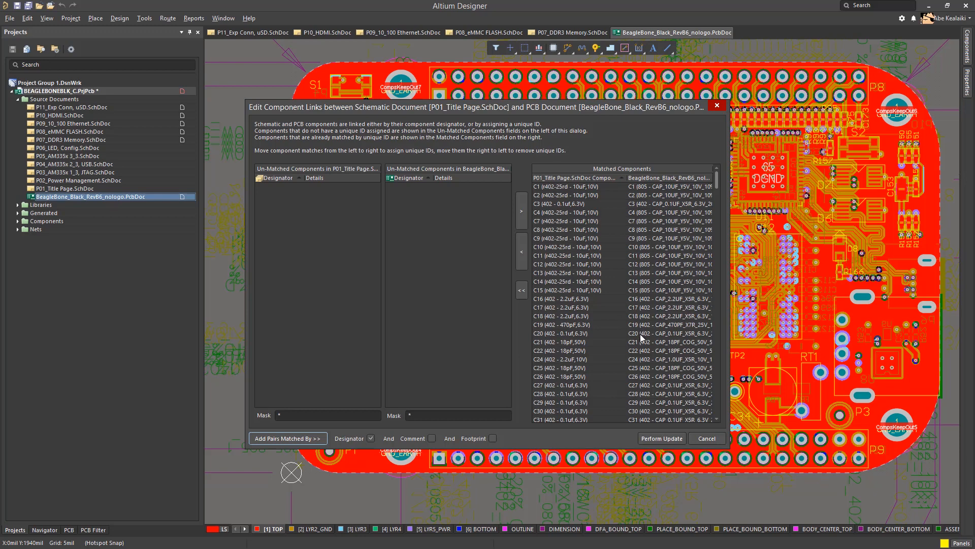
pyautogui.moveTo(627, 349)
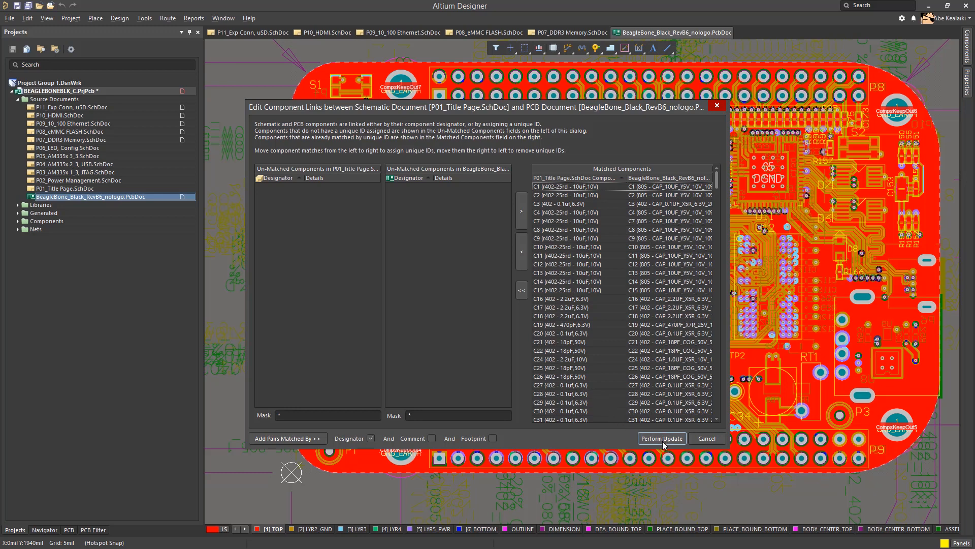
pyautogui.click(662, 438)
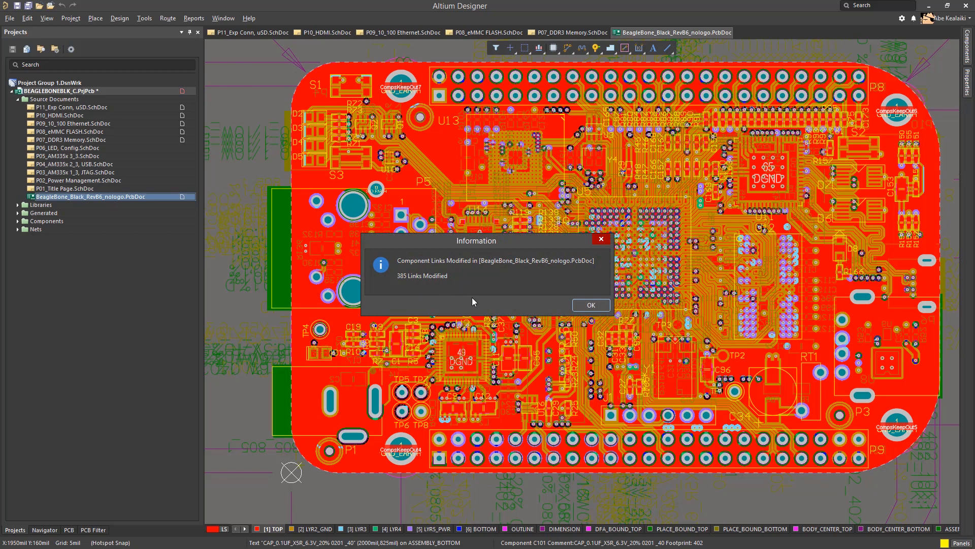
# - Dismiss the notice reporting 385 modified component links
pyautogui.click(590, 305)
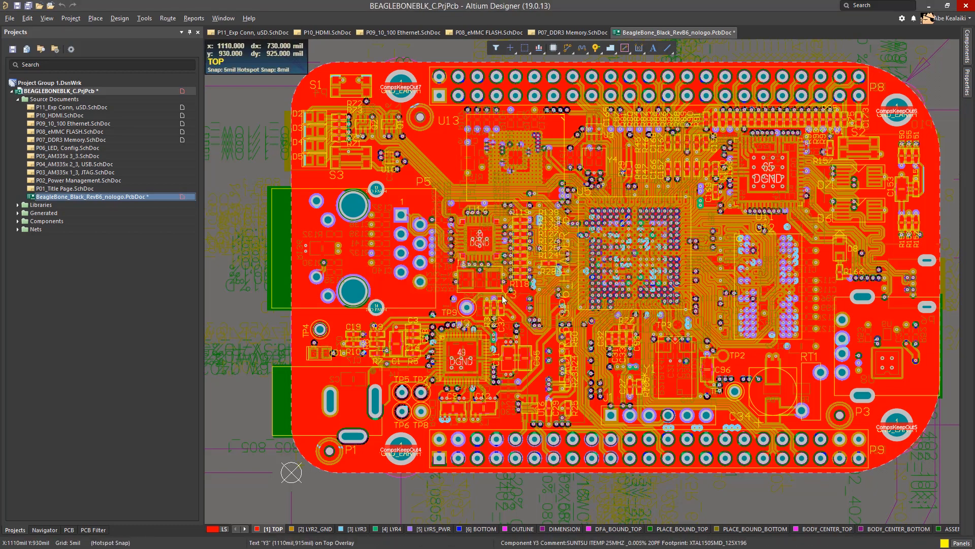
pyautogui.moveTo(258, 335)
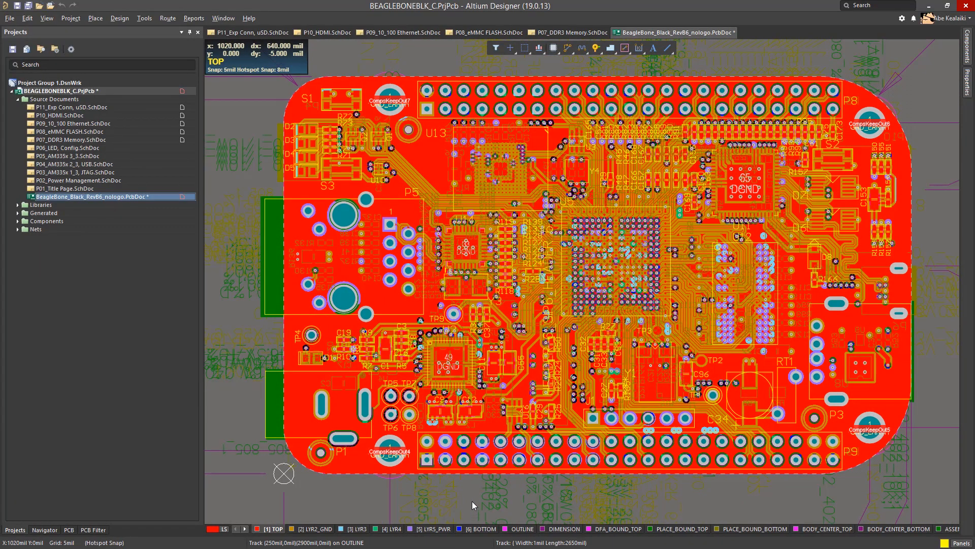
pyautogui.moveTo(471, 500)
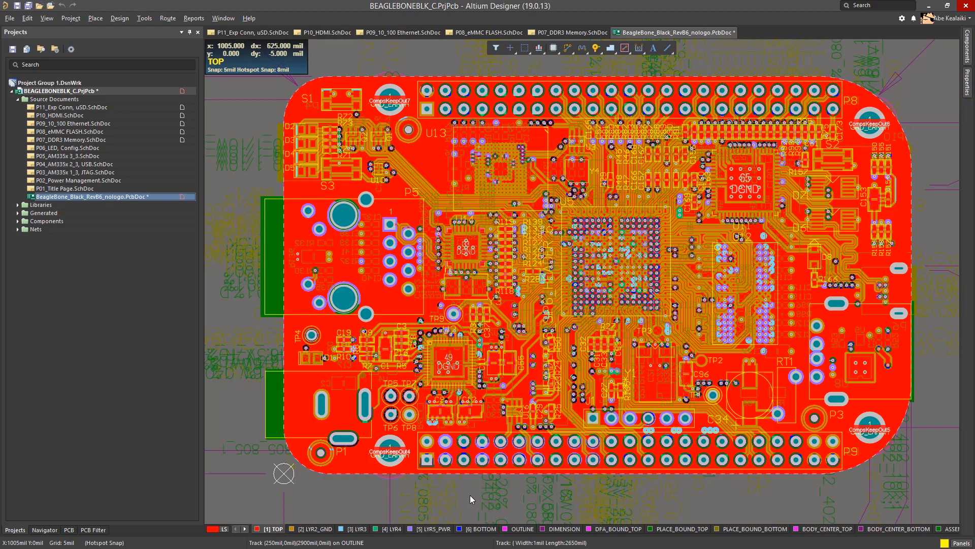